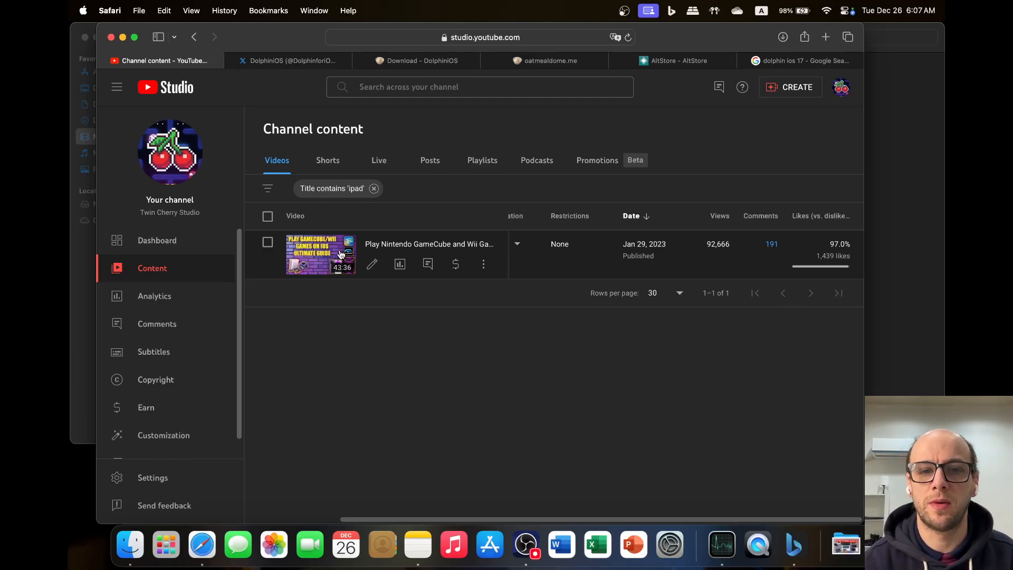
mouse_move(686, 54)
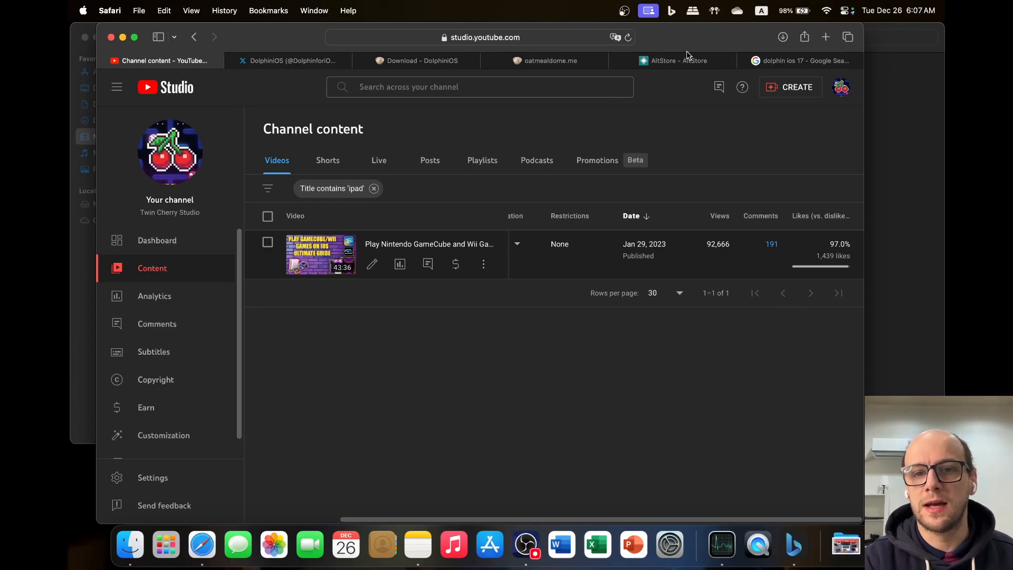
Step: Switch to the AltStore tab showing the 1.7 changelog with the iOS 17 Active Apps widget
click(672, 60)
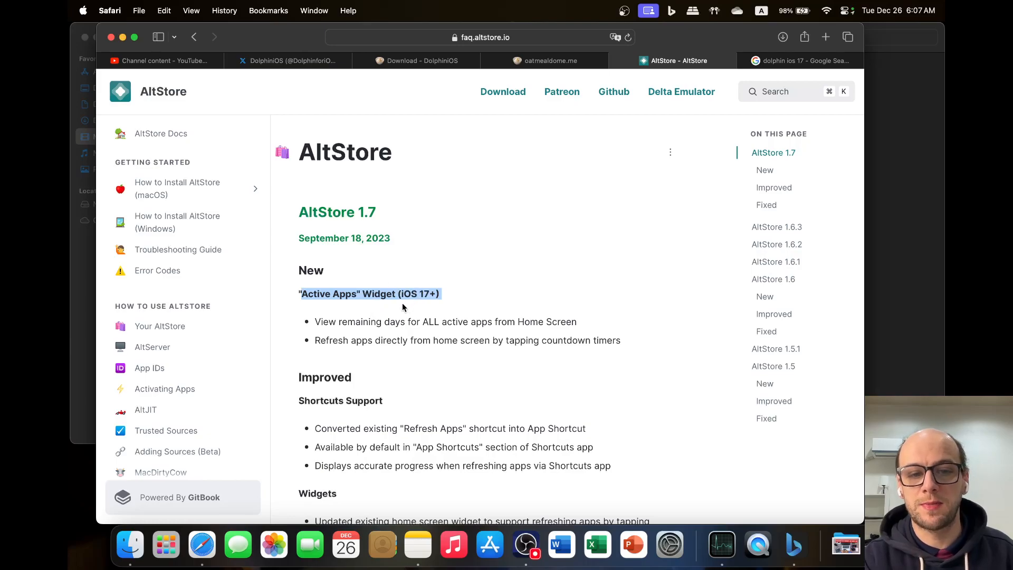
mouse_move(189, 60)
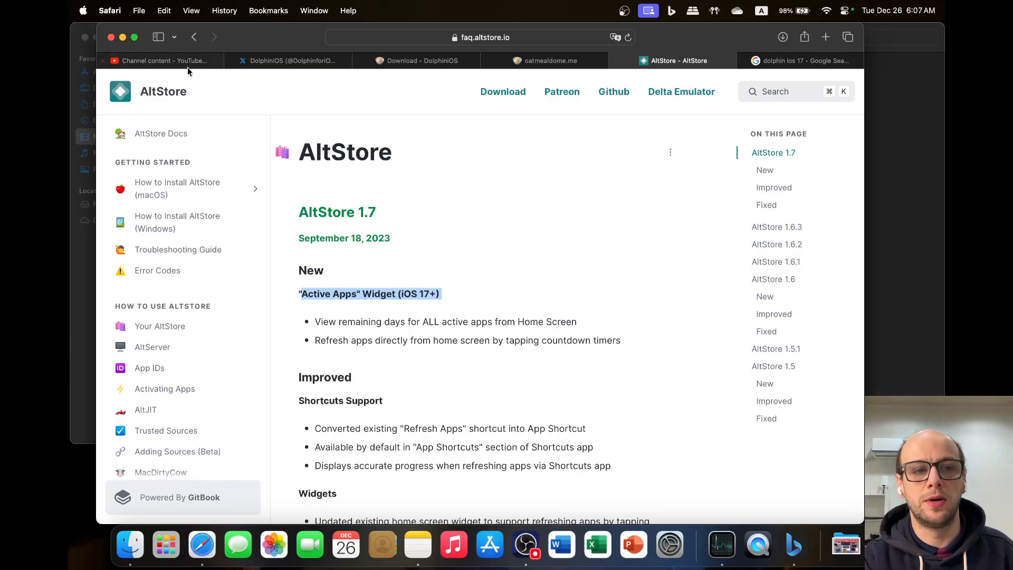
click(165, 61)
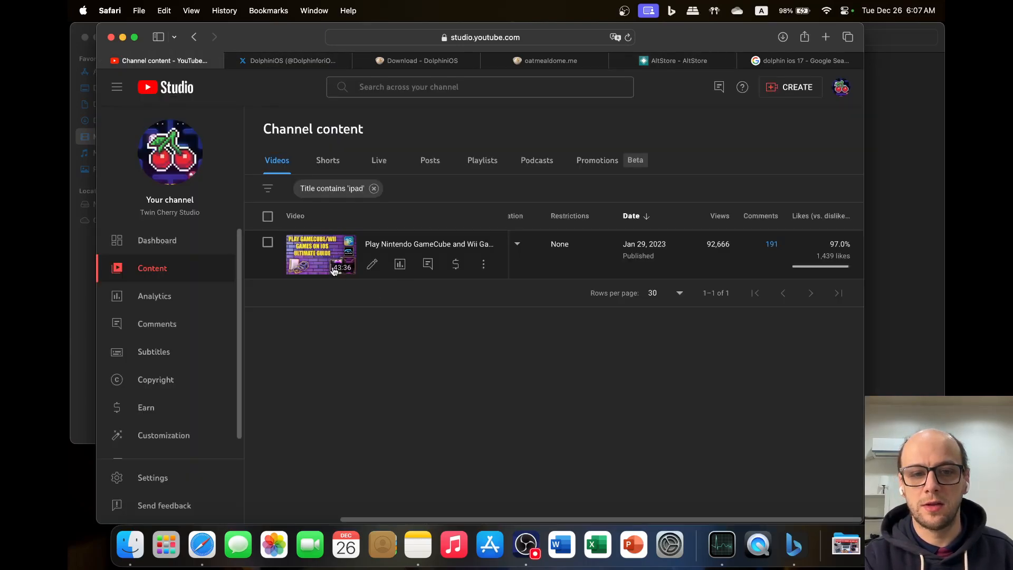
mouse_move(347, 259)
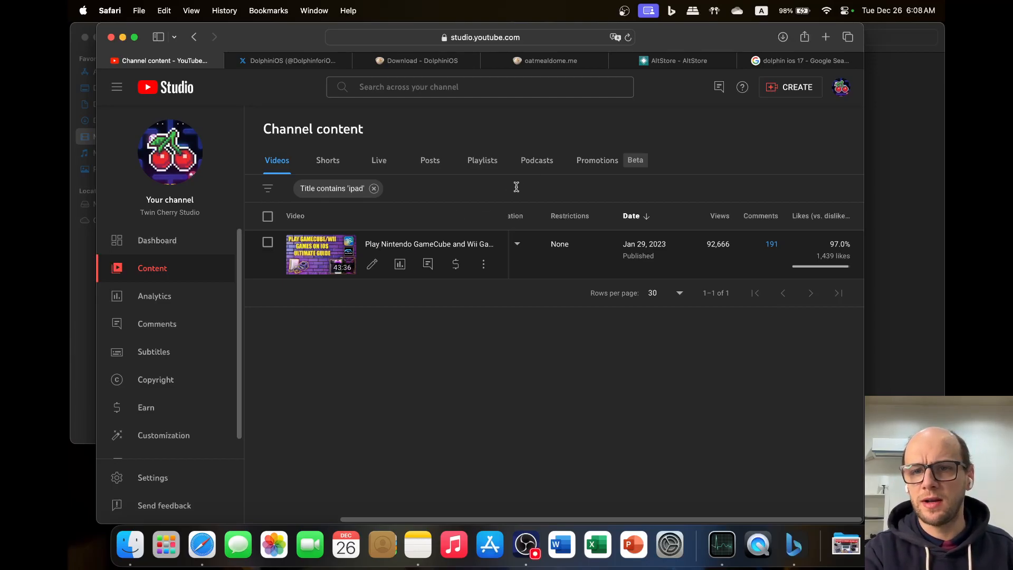
mouse_move(510, 188)
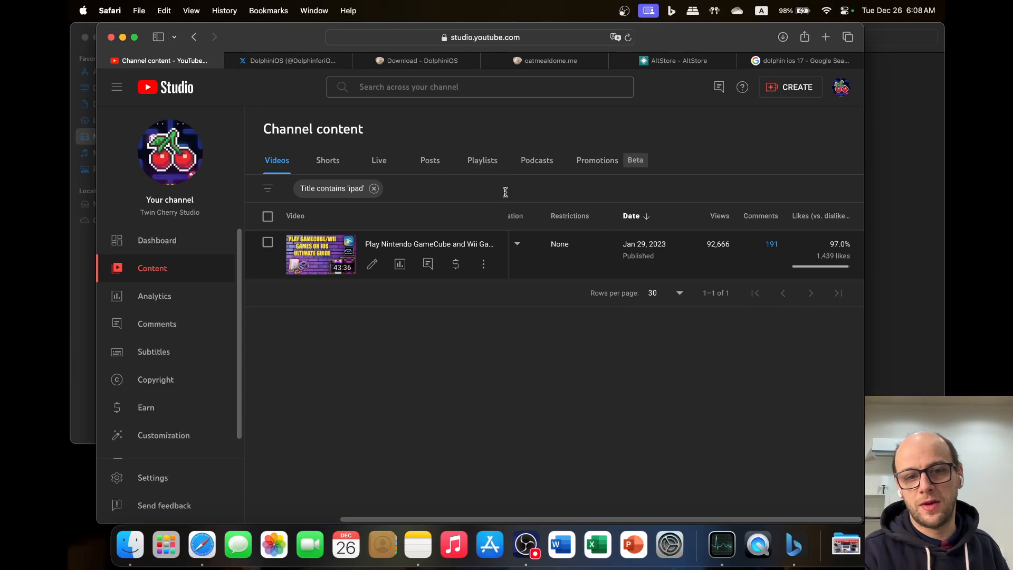
mouse_move(839, 79)
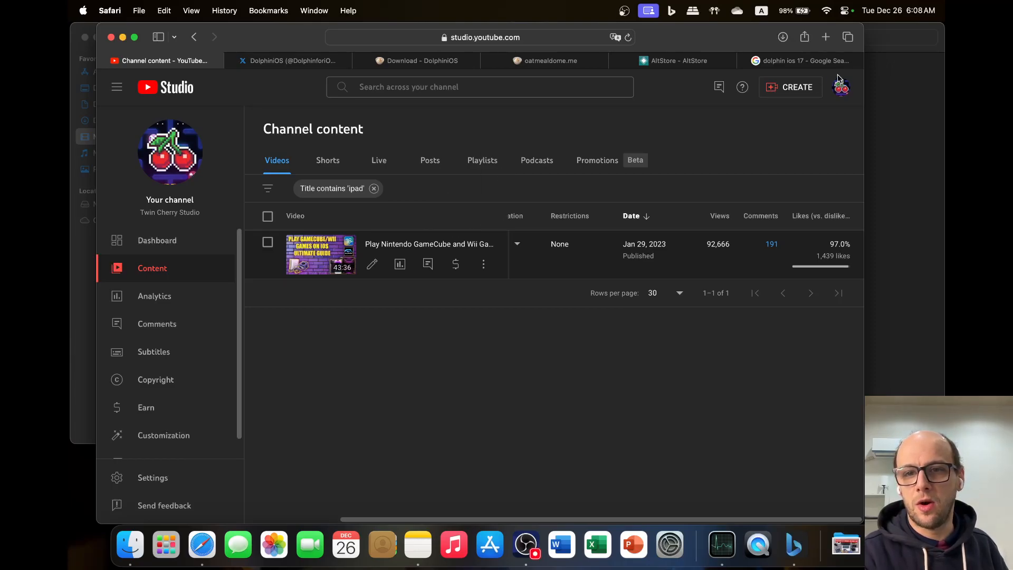
mouse_move(801, 60)
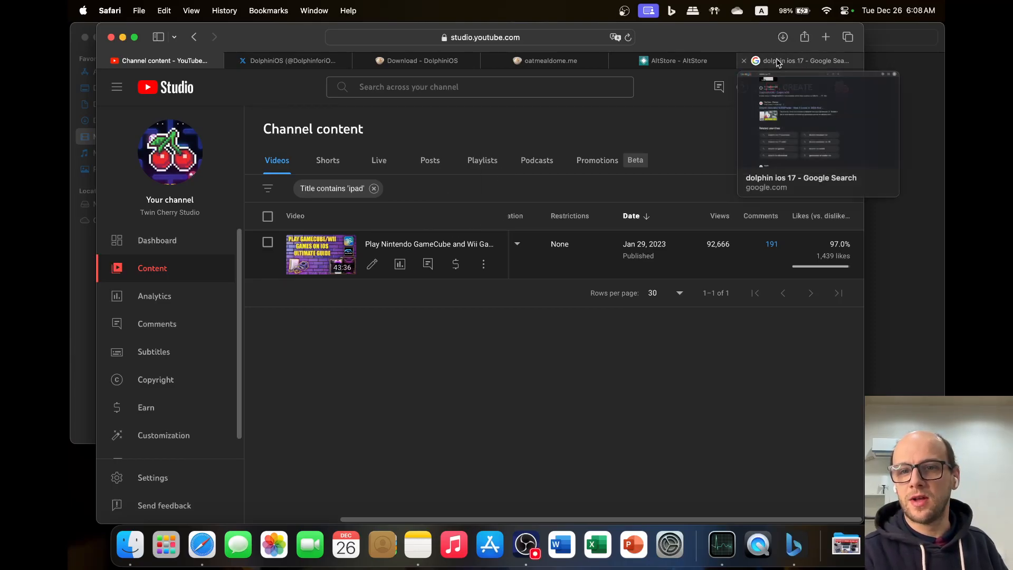
mouse_move(329, 77)
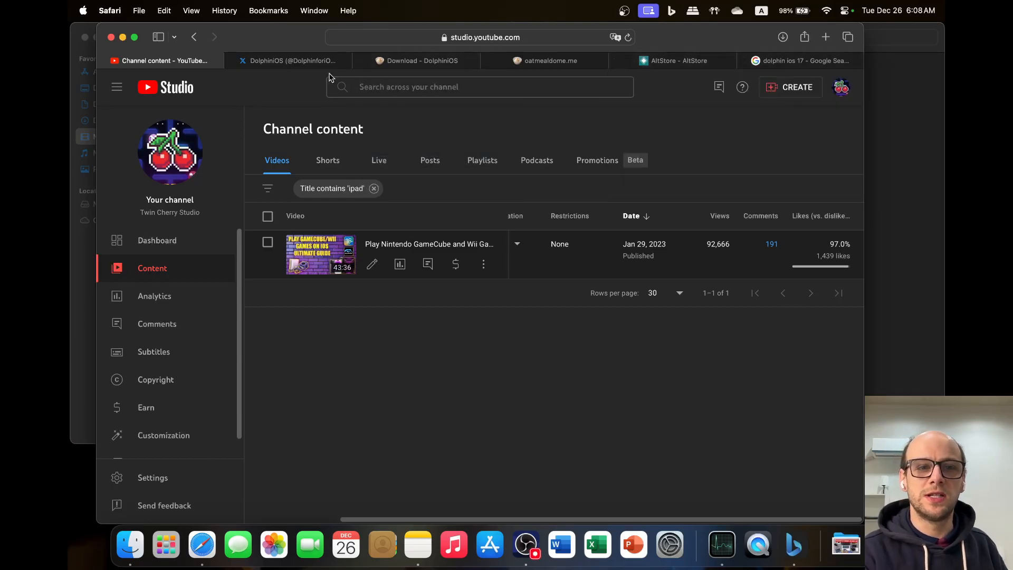
mouse_move(802, 60)
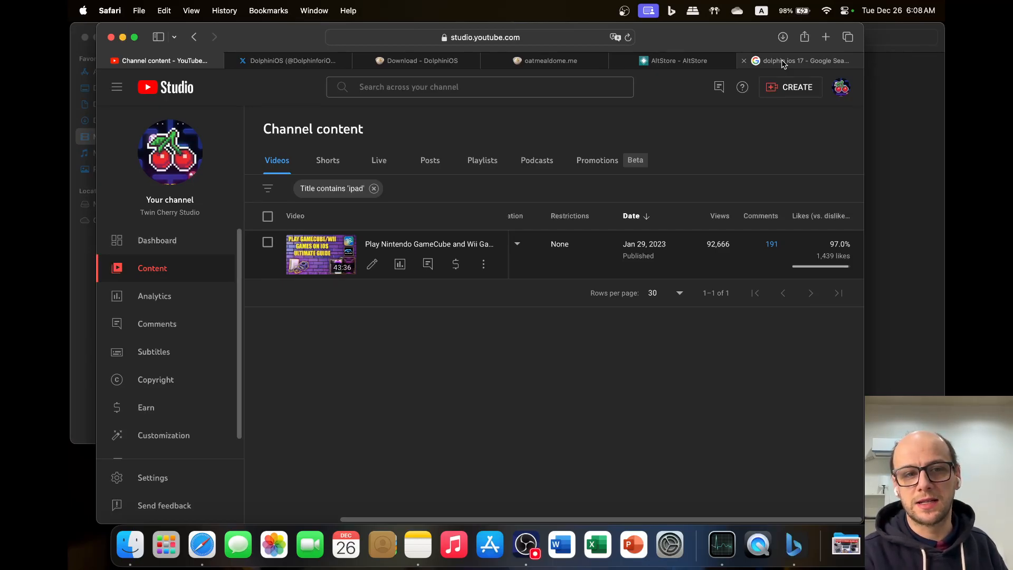
mouse_move(292, 60)
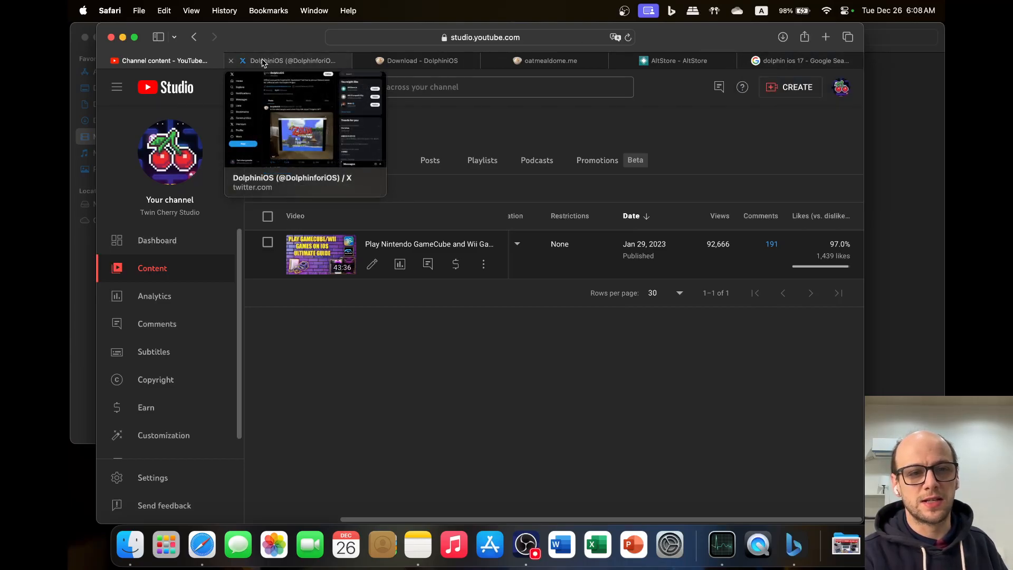
mouse_move(801, 60)
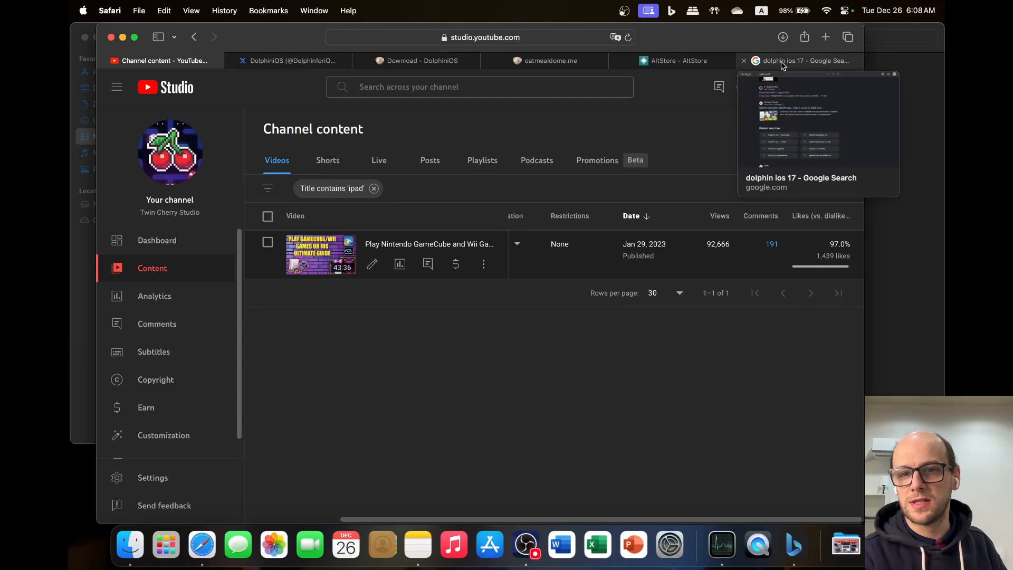
mouse_move(774, 64)
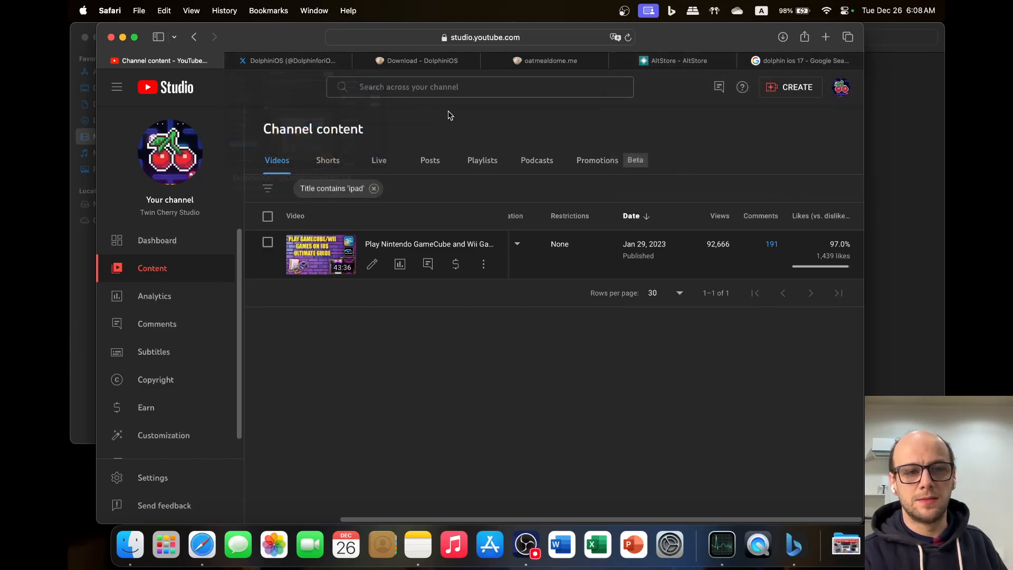
mouse_move(554, 61)
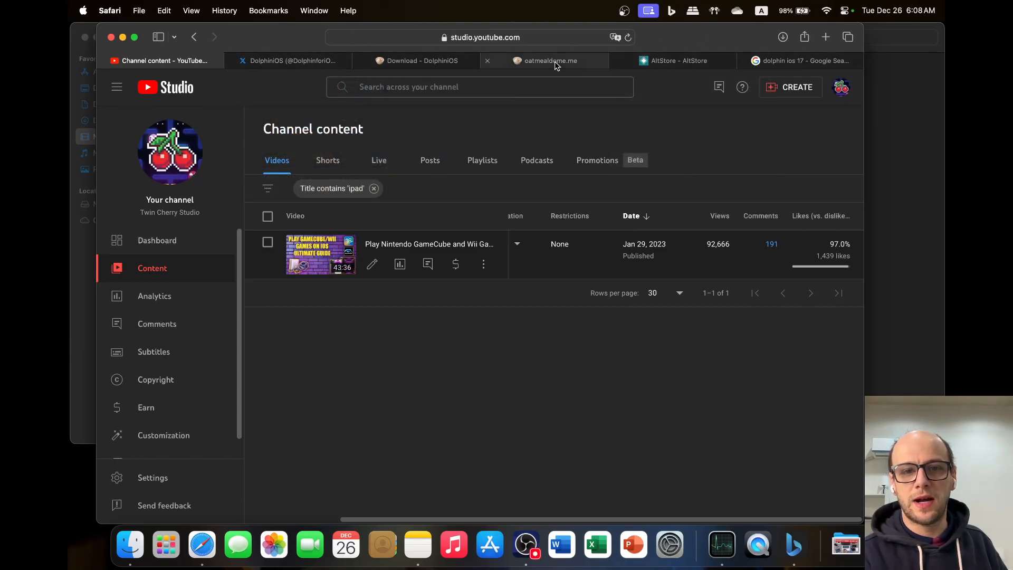
mouse_move(304, 60)
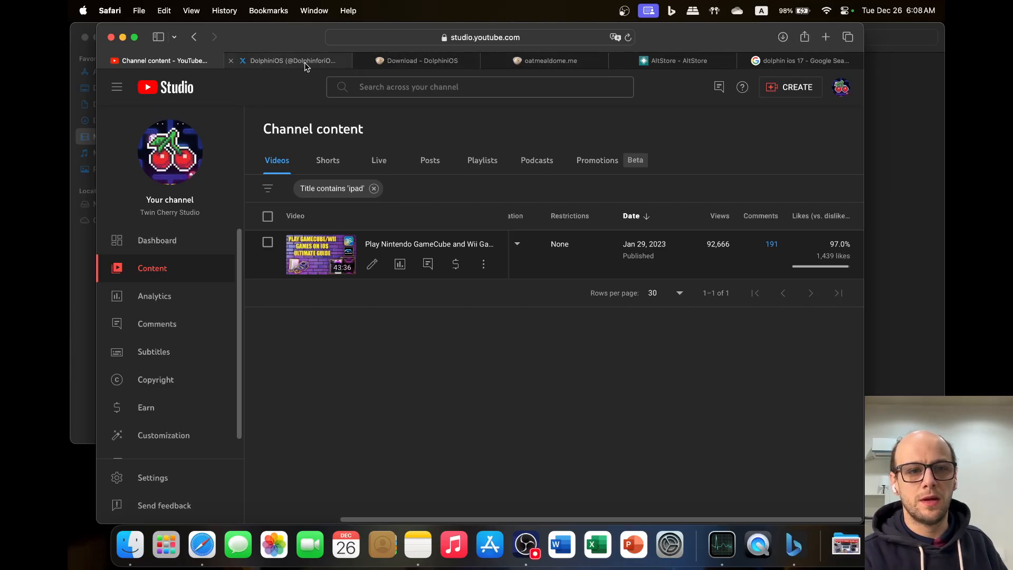
Step: View the DolphiniOS download page, reading the device notes and version 3.2.1 changelog
click(420, 60)
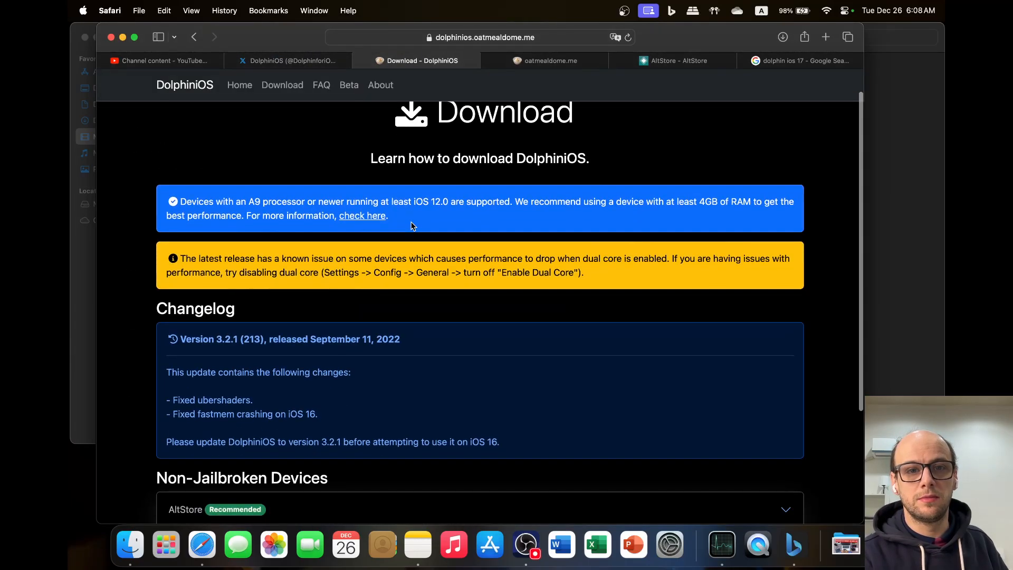
scroll(down, 3)
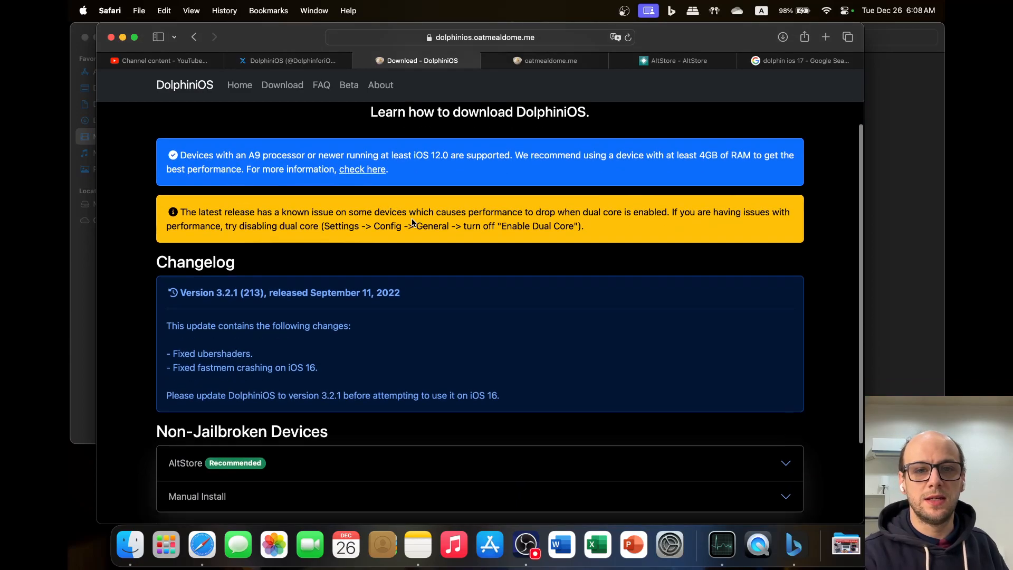
scroll(down, 3)
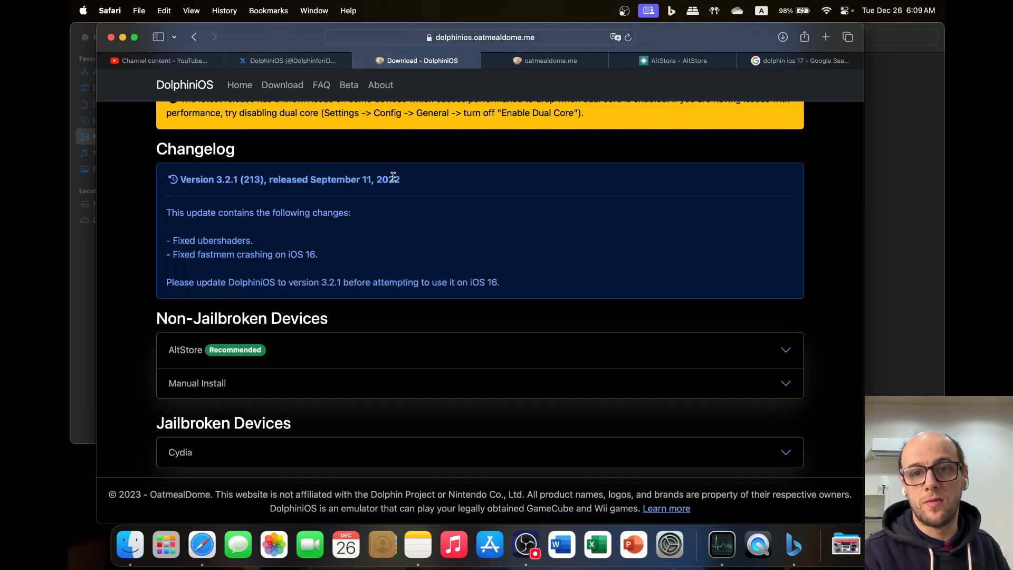
mouse_move(418, 183)
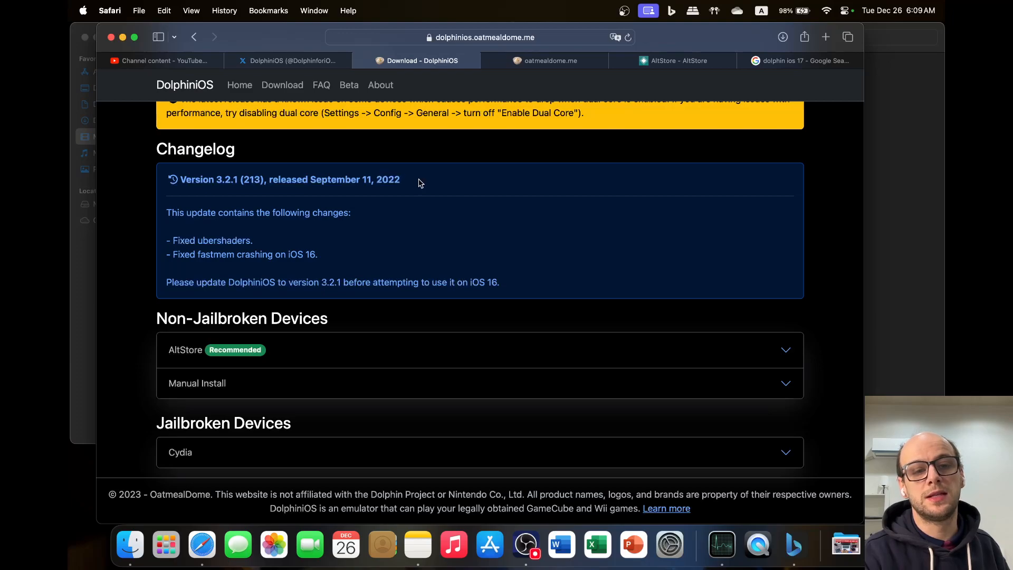
mouse_move(419, 184)
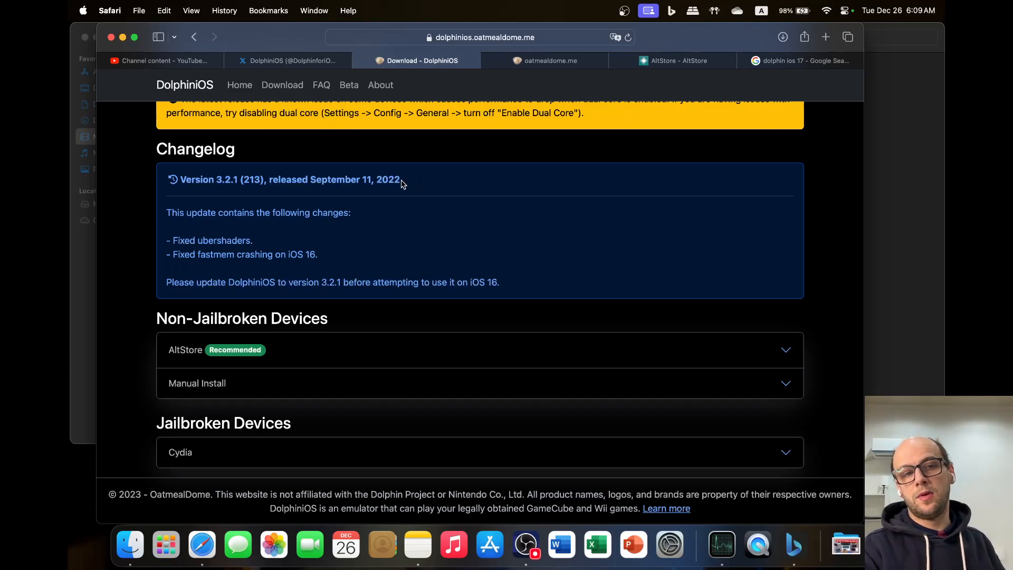
mouse_move(271, 180)
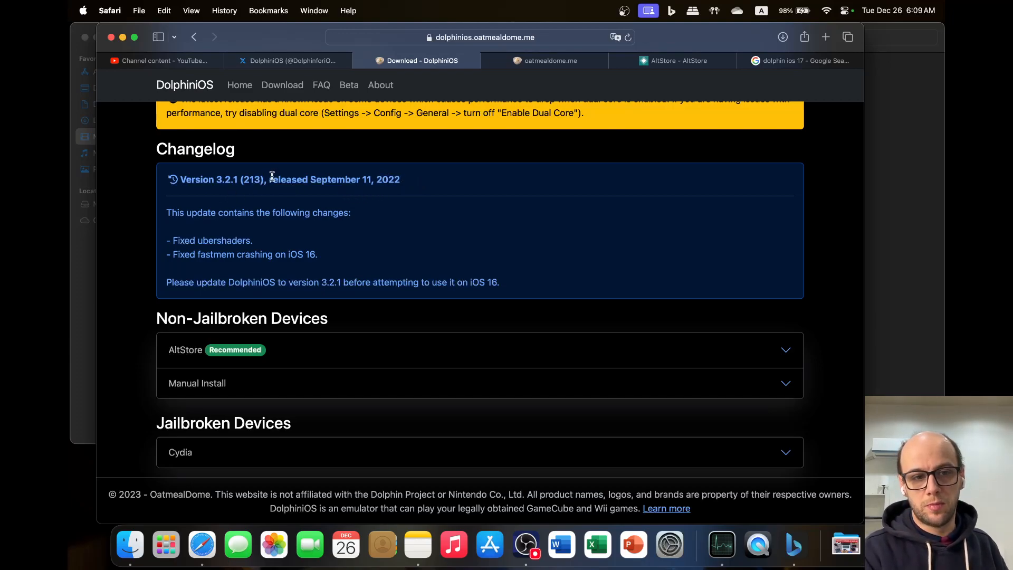
mouse_move(406, 186)
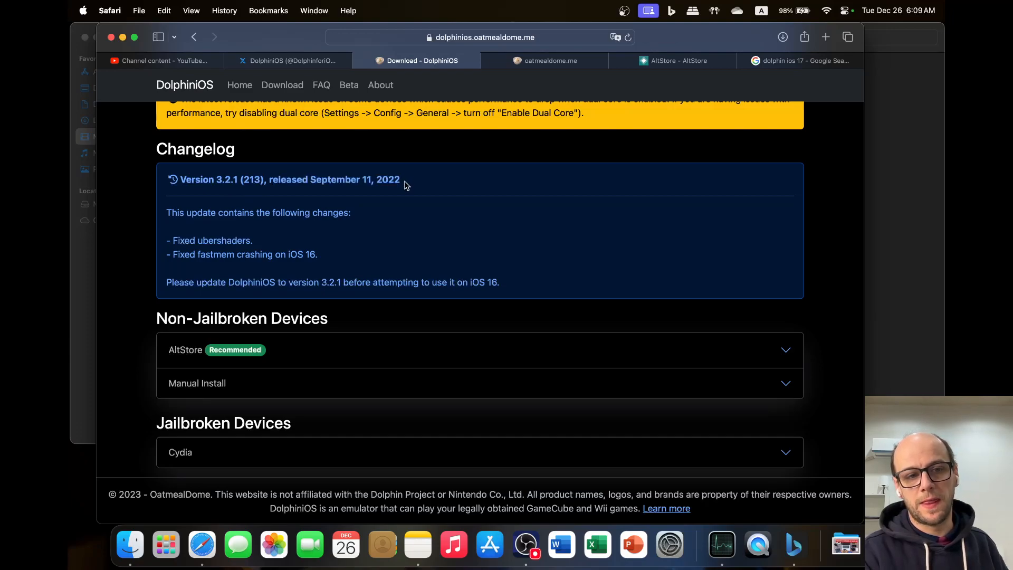
scroll(up, 3)
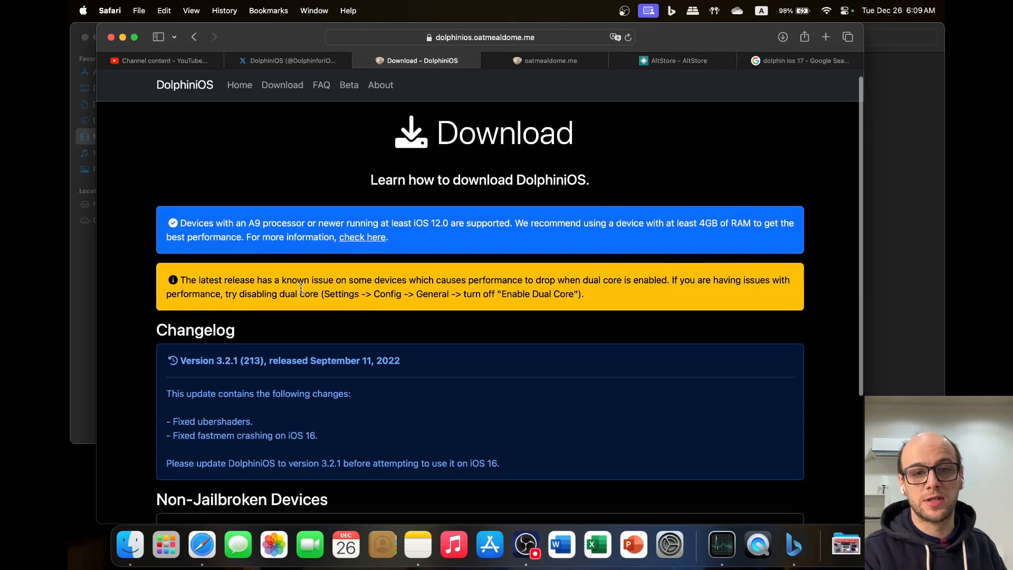
Step: Browse the oatmealdome.me homepage down to its service links and back
click(545, 61)
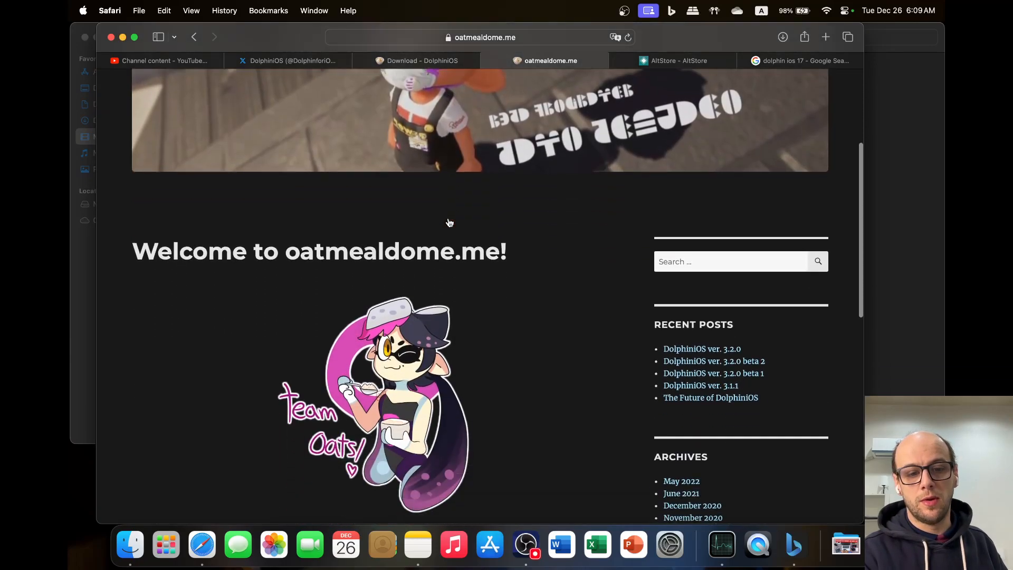
scroll(down, 3)
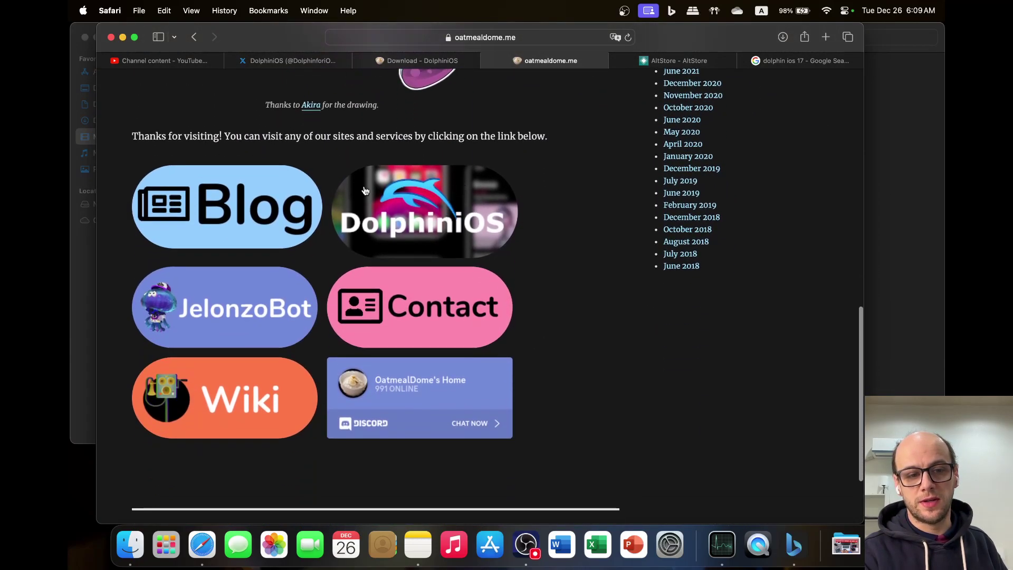
scroll(up, 3)
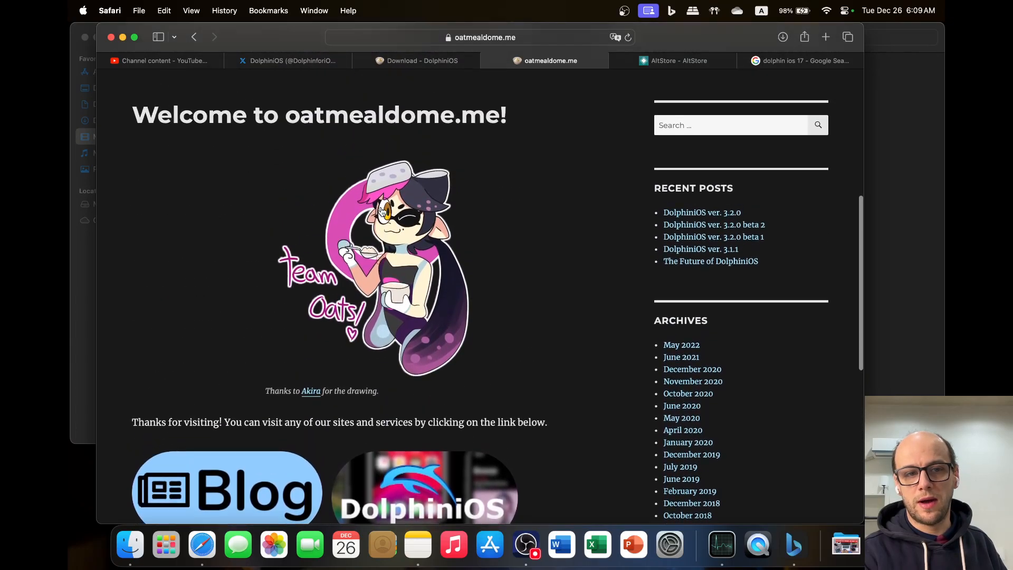
scroll(up, 3)
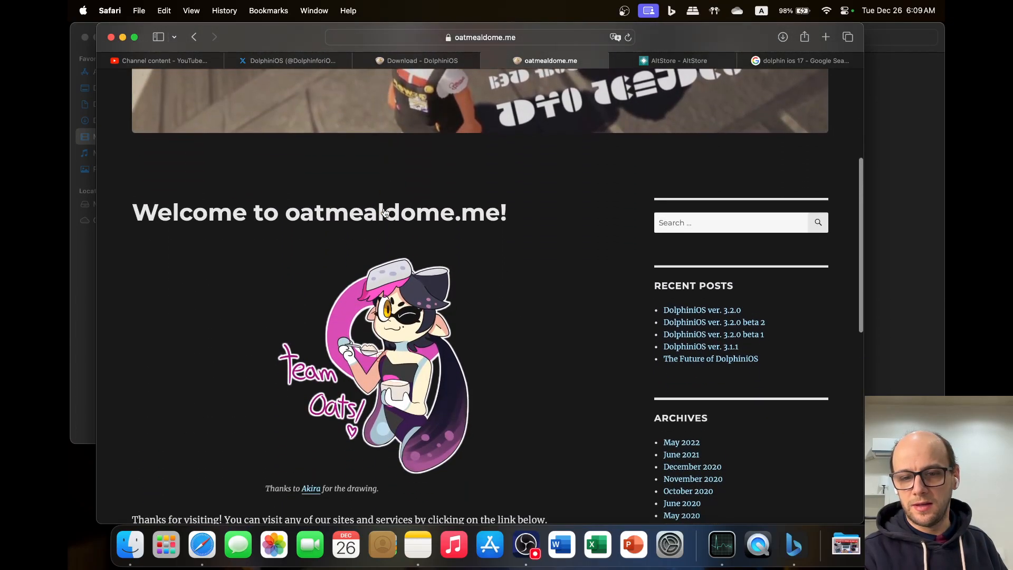
scroll(down, 3)
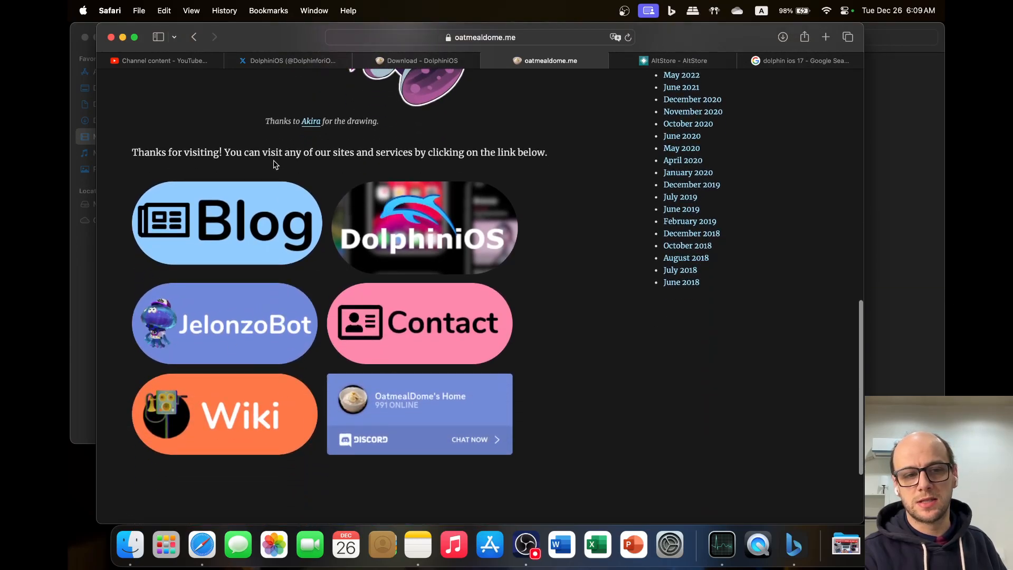
scroll(up, 3)
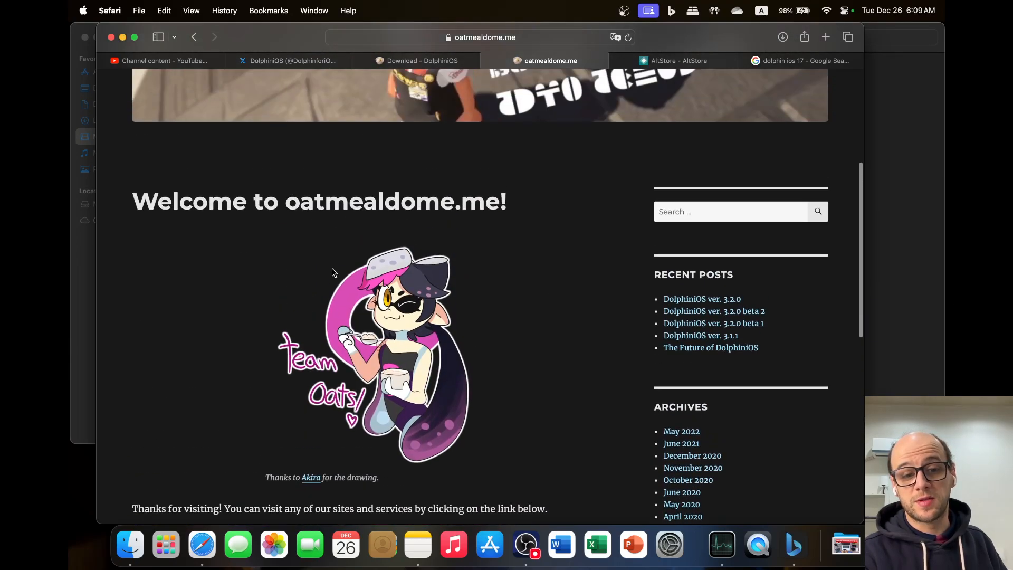
scroll(down, 3)
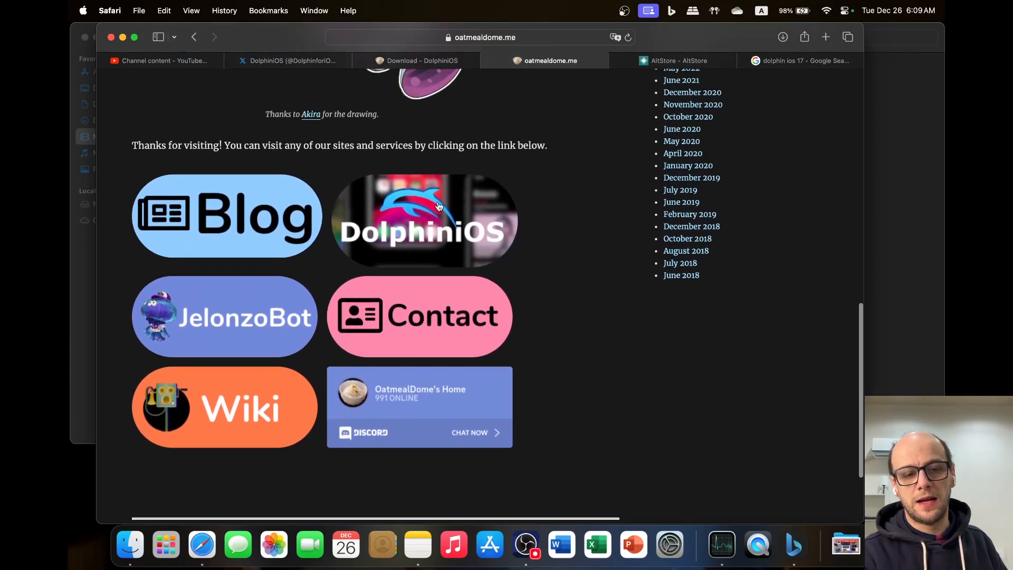
mouse_move(413, 348)
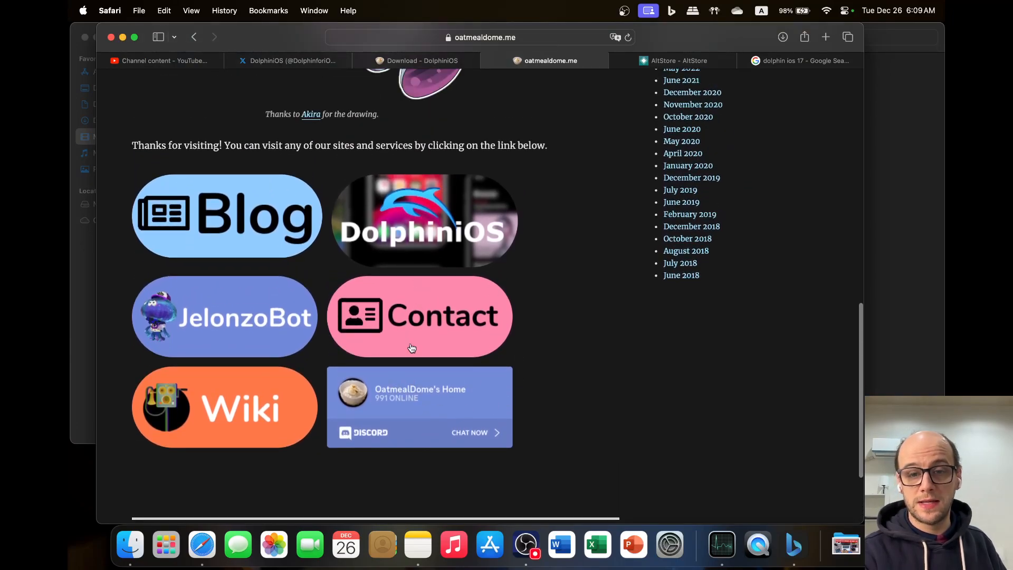
mouse_move(393, 394)
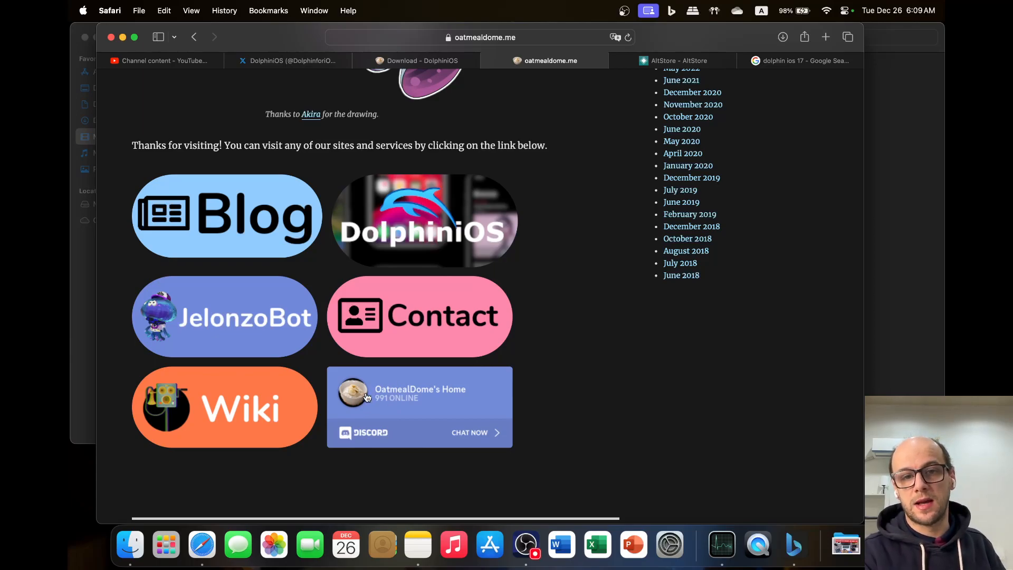
mouse_move(381, 379)
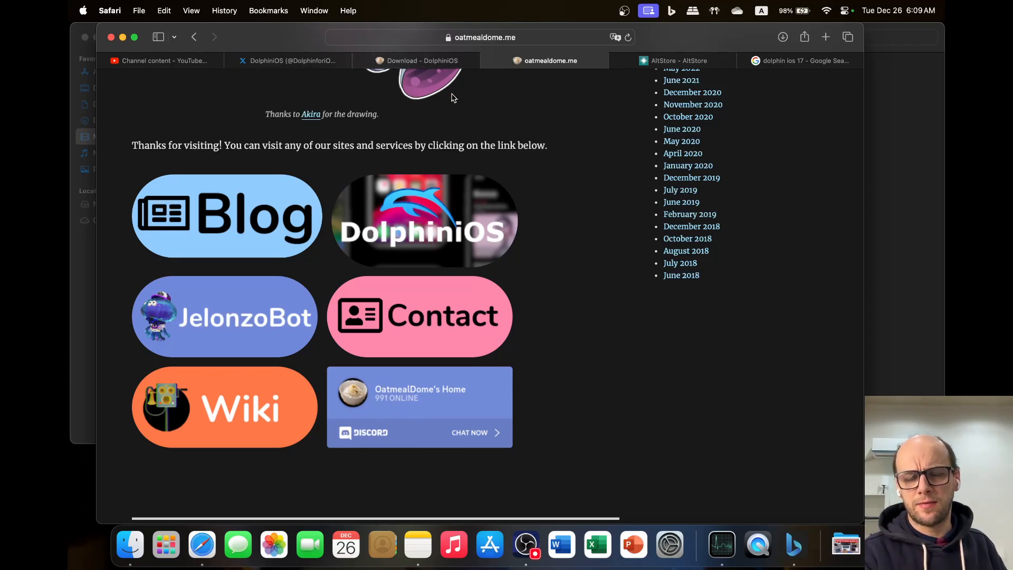
mouse_move(292, 61)
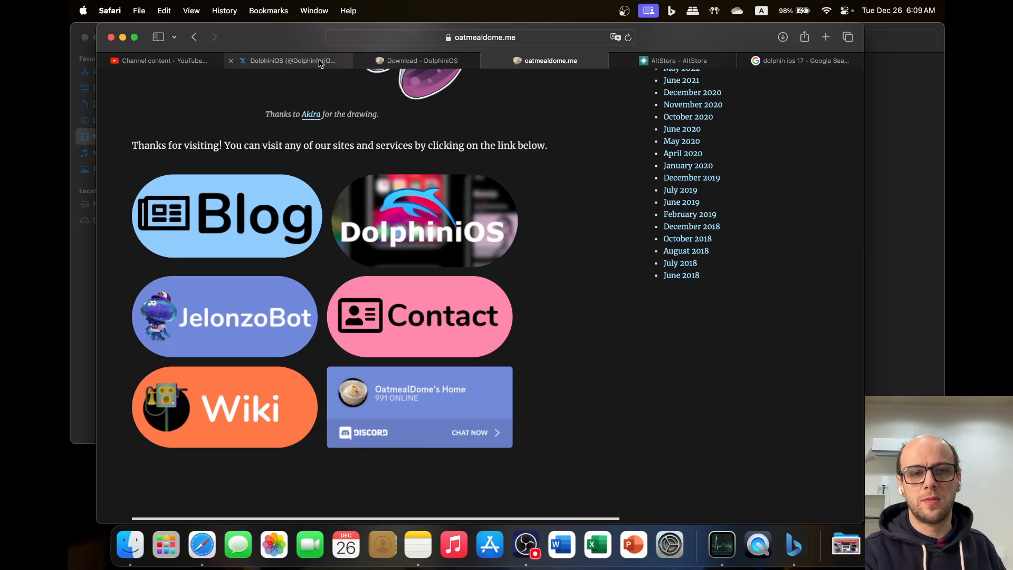
Step: Pass through the DolphiniOS download page to the Google results for dolphin ios 17
click(421, 61)
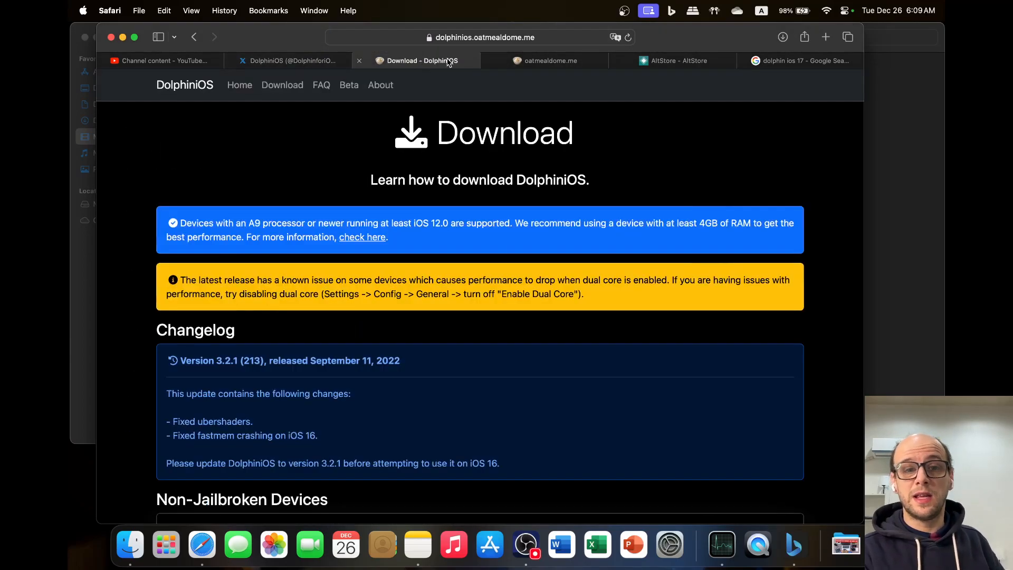
click(801, 60)
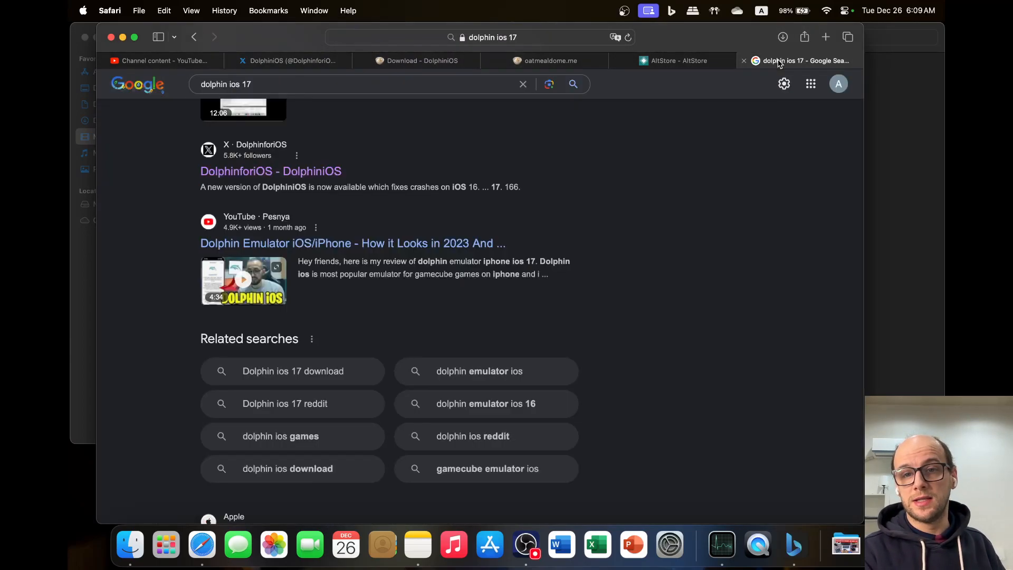
Step: Skim the dolphin ios 17 Google results, then return to the AltStore 1.7 changelog
scroll(up, 3)
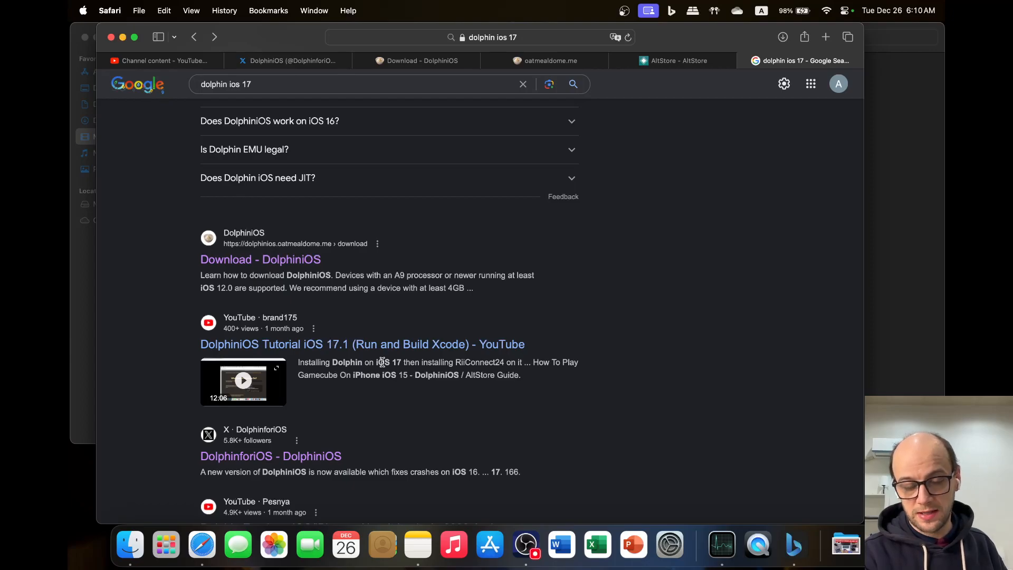
scroll(up, 3)
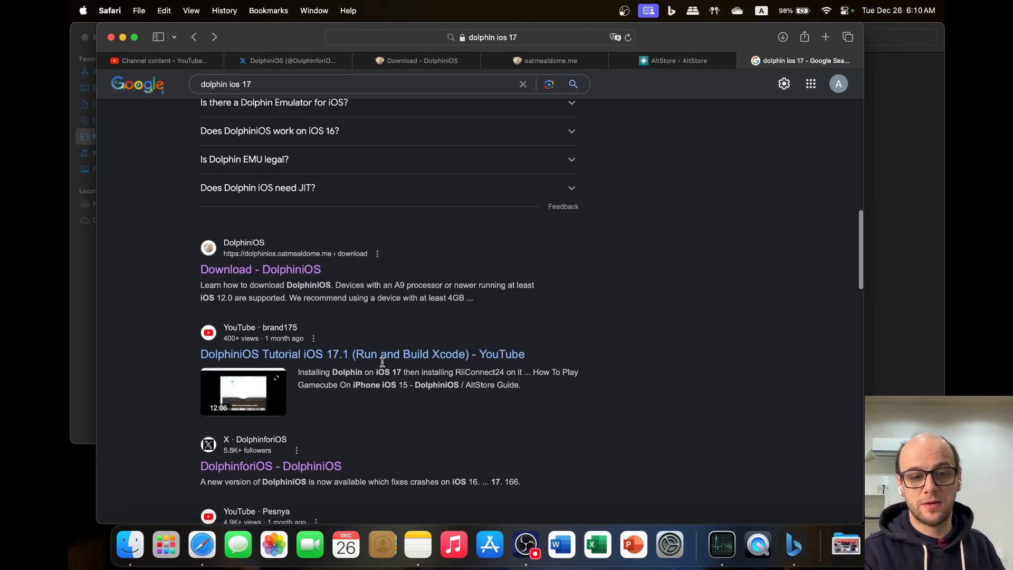
scroll(down, 3)
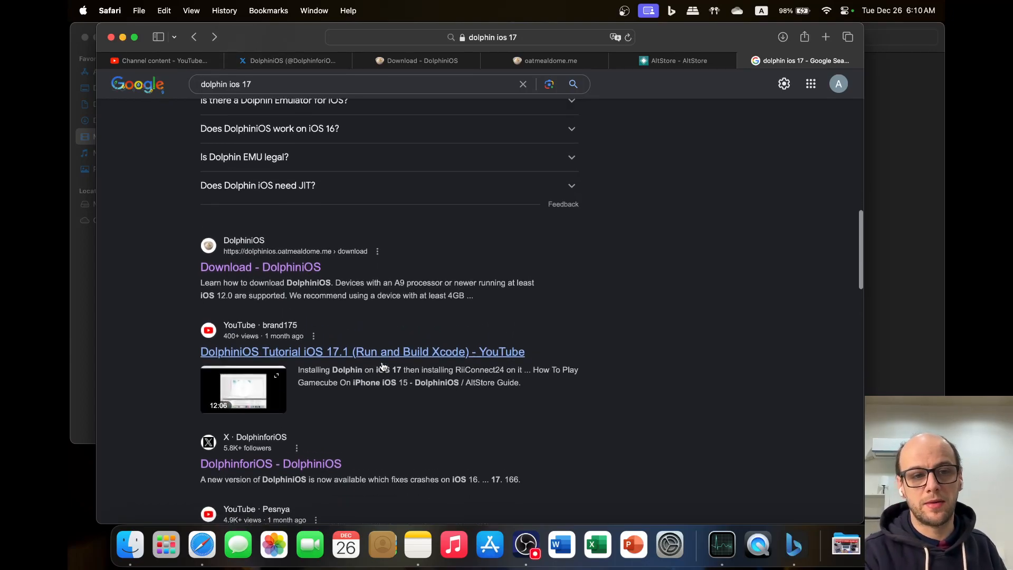
scroll(up, 3)
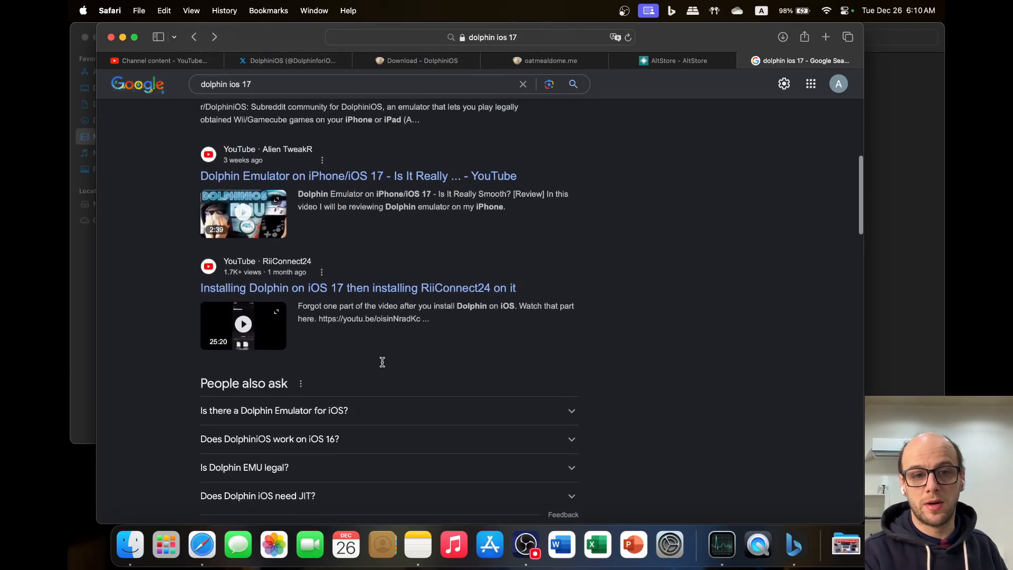
scroll(up, 3)
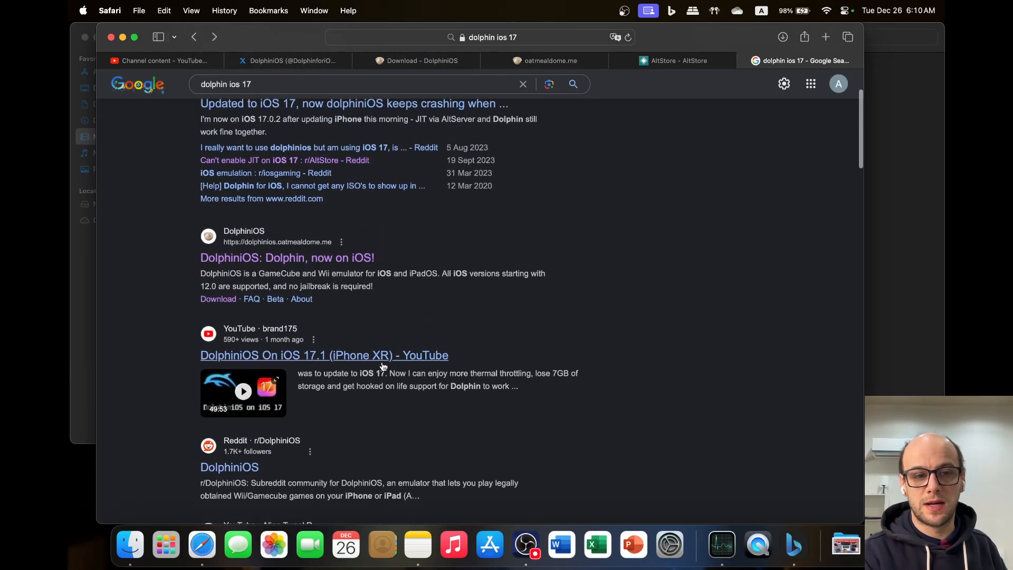
scroll(up, 3)
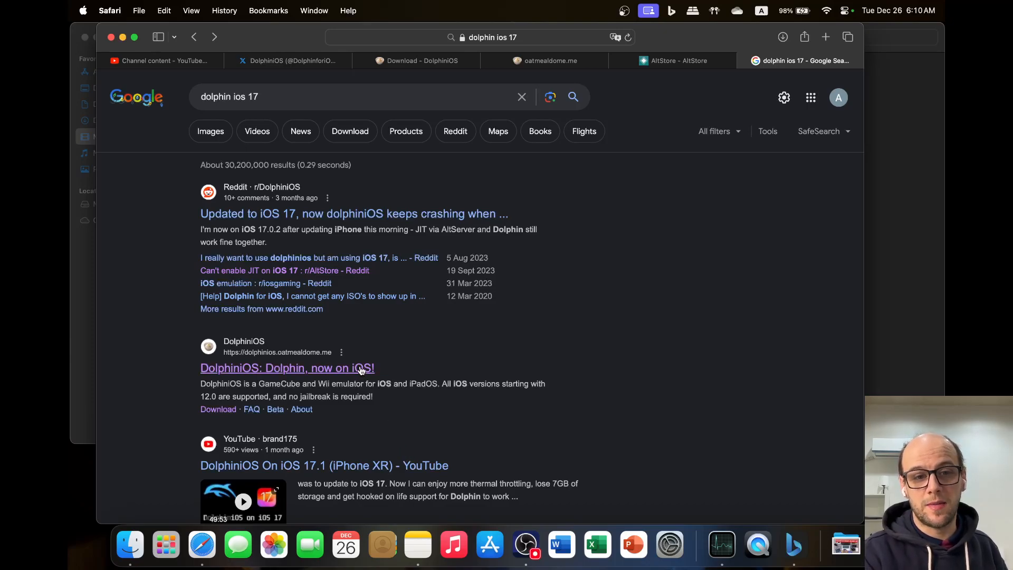
scroll(down, 3)
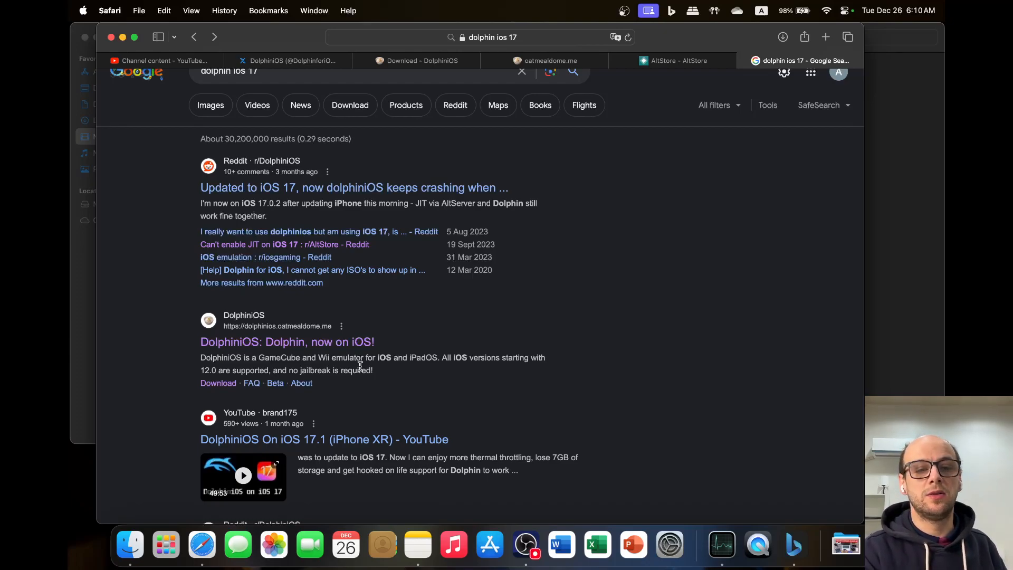
click(675, 61)
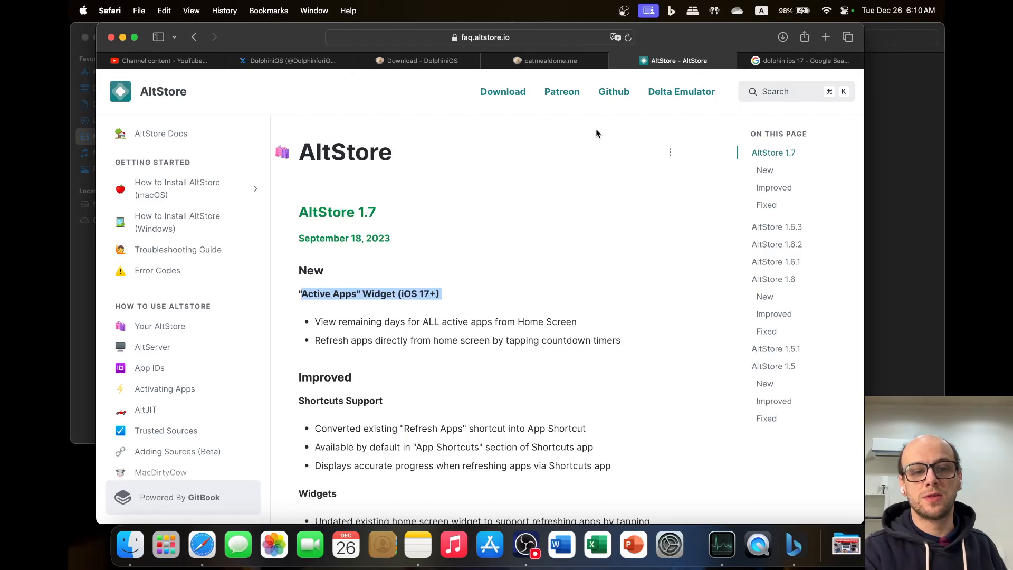
mouse_move(584, 146)
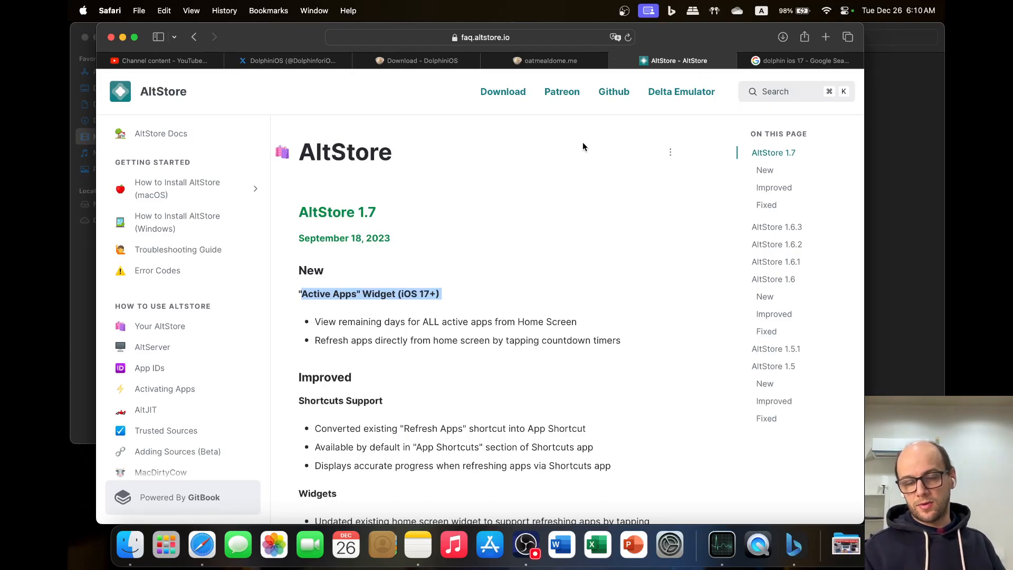
mouse_move(804, 5)
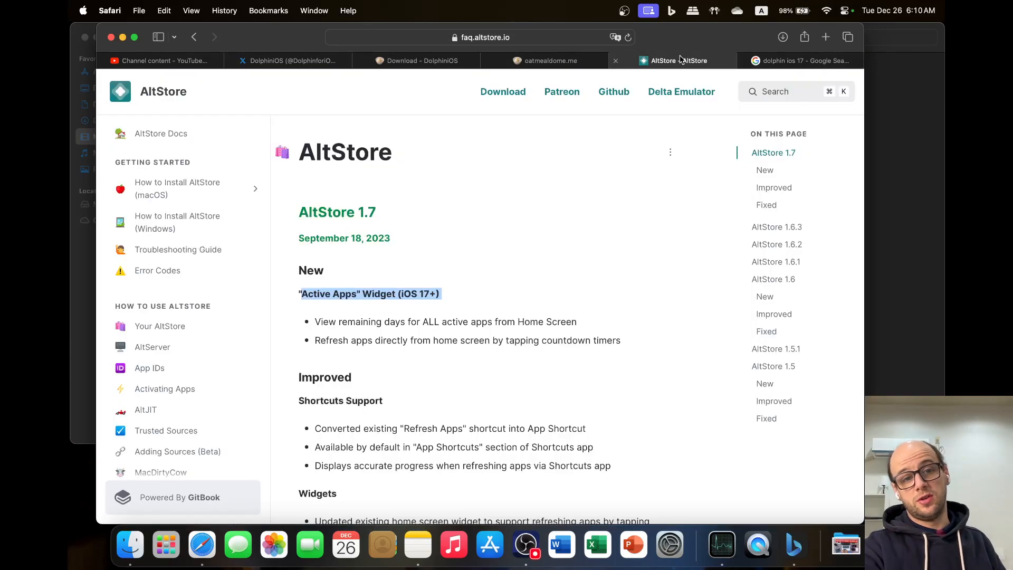
click(544, 60)
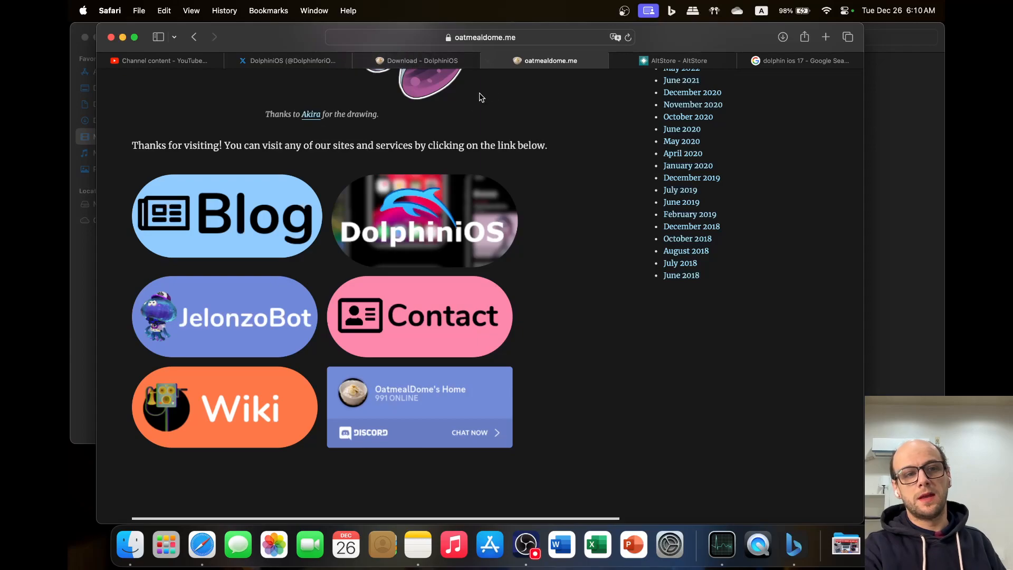
click(291, 60)
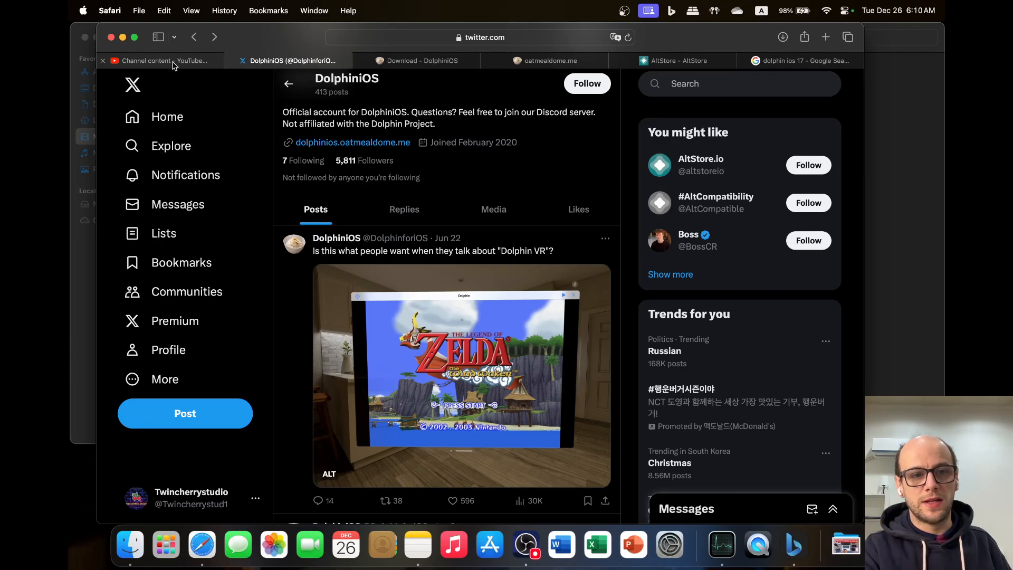
Step: Check the iPad-filtered video row in YouTube Studio, then return to the Google results
click(162, 60)
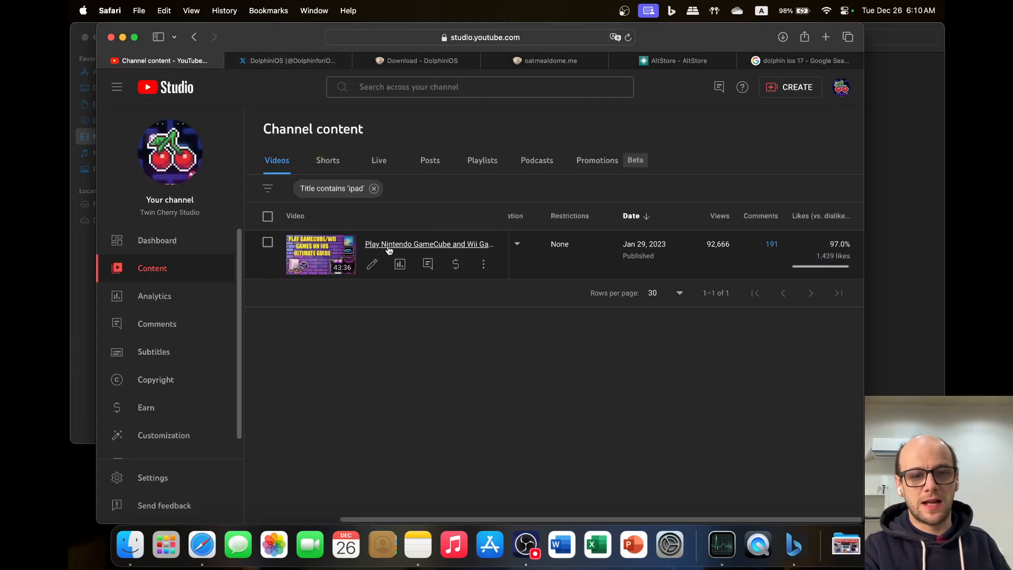
mouse_move(765, 259)
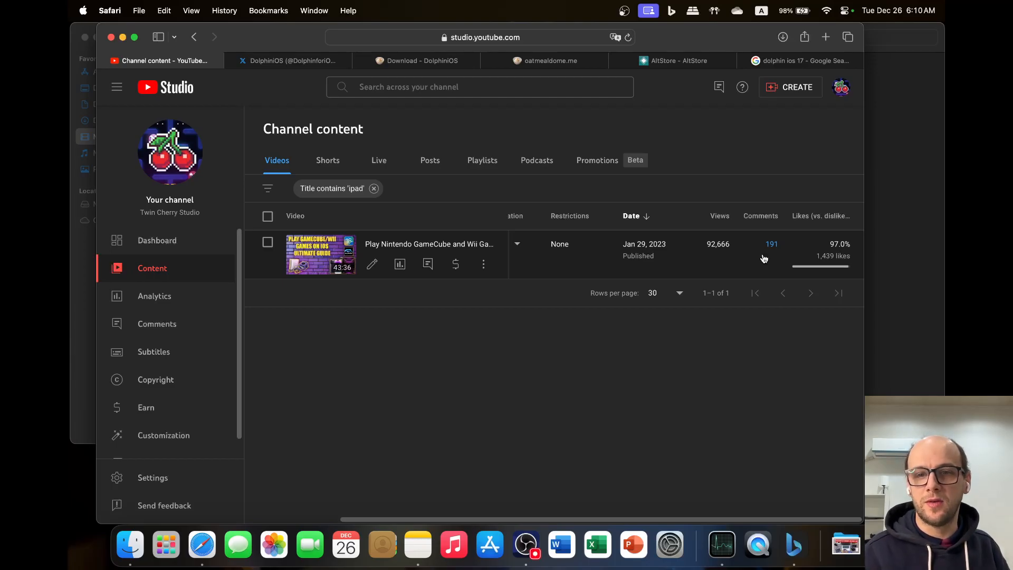
click(801, 60)
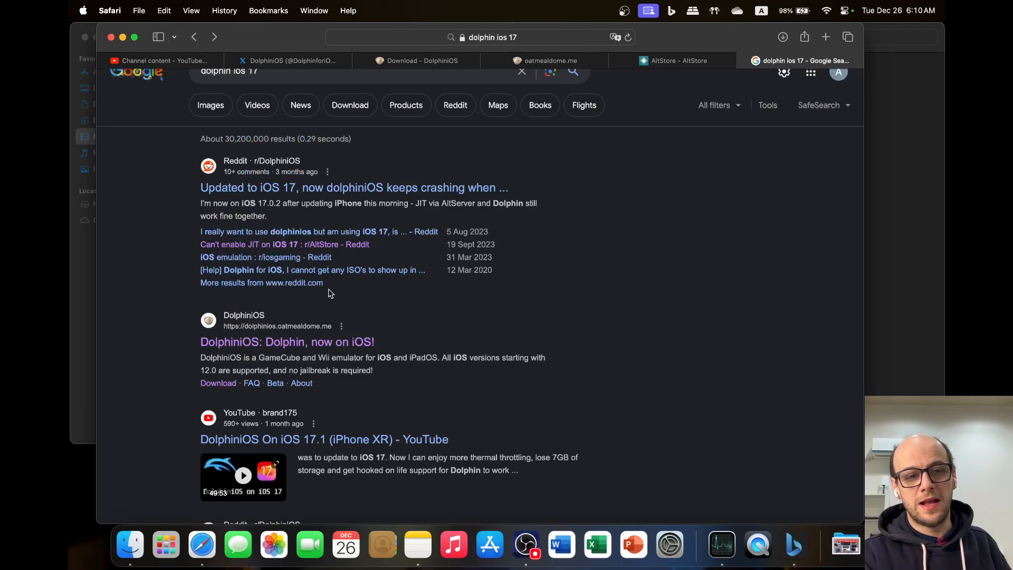
Step: Step through the DolphiniOS download and oatmealdome.me pages to the AltStore changelog
scroll(down, 3)
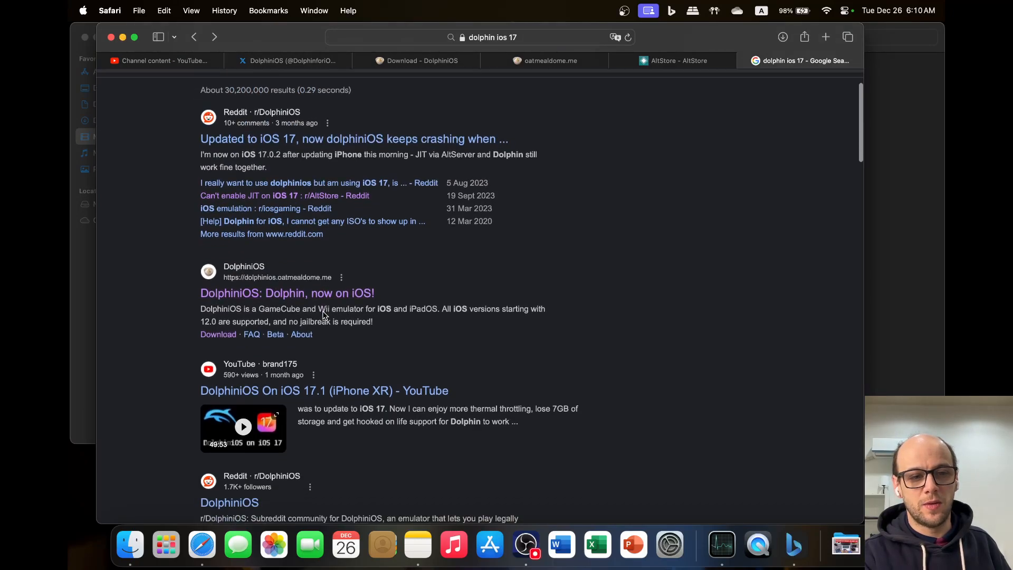
click(420, 61)
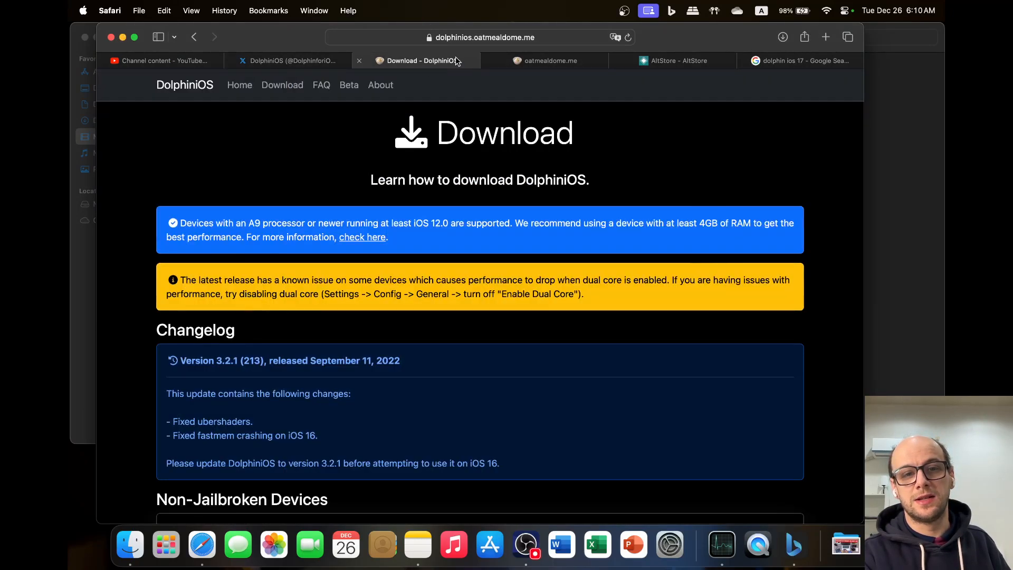
click(550, 60)
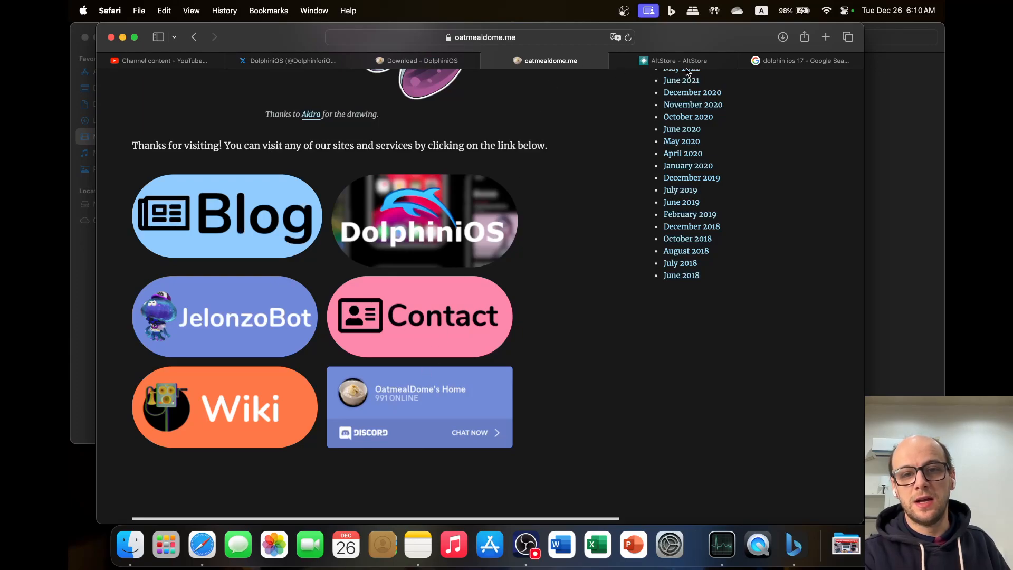
click(672, 60)
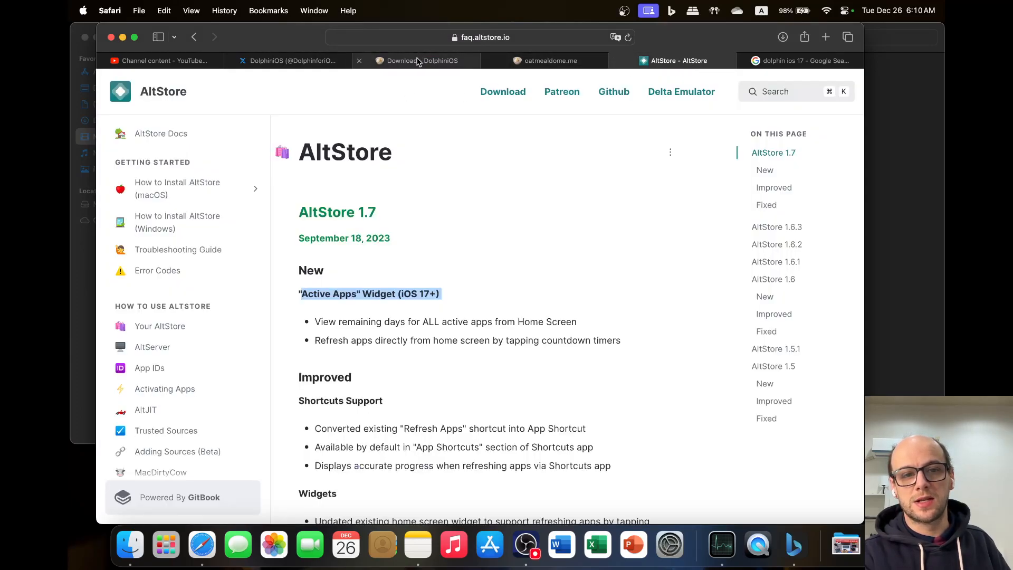
Step: Return to the DolphiniOS X profile with its Dolphin VR post at the top
click(287, 60)
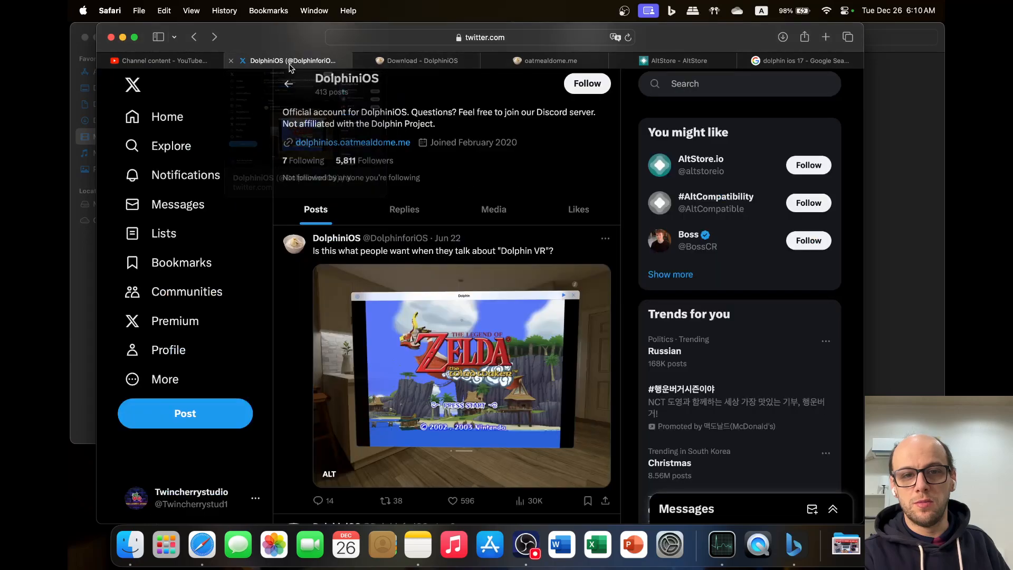
mouse_move(418, 60)
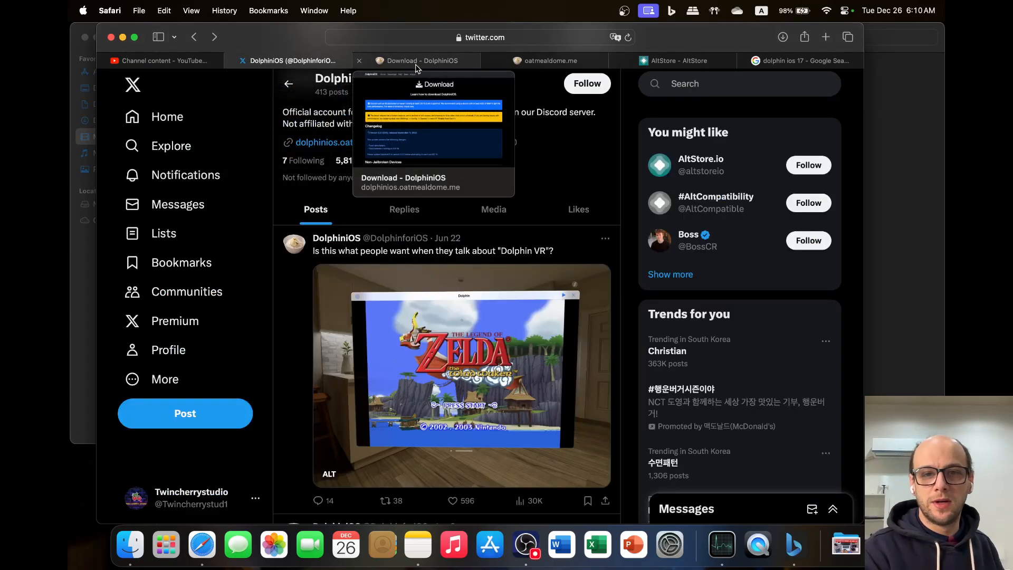
mouse_move(533, 188)
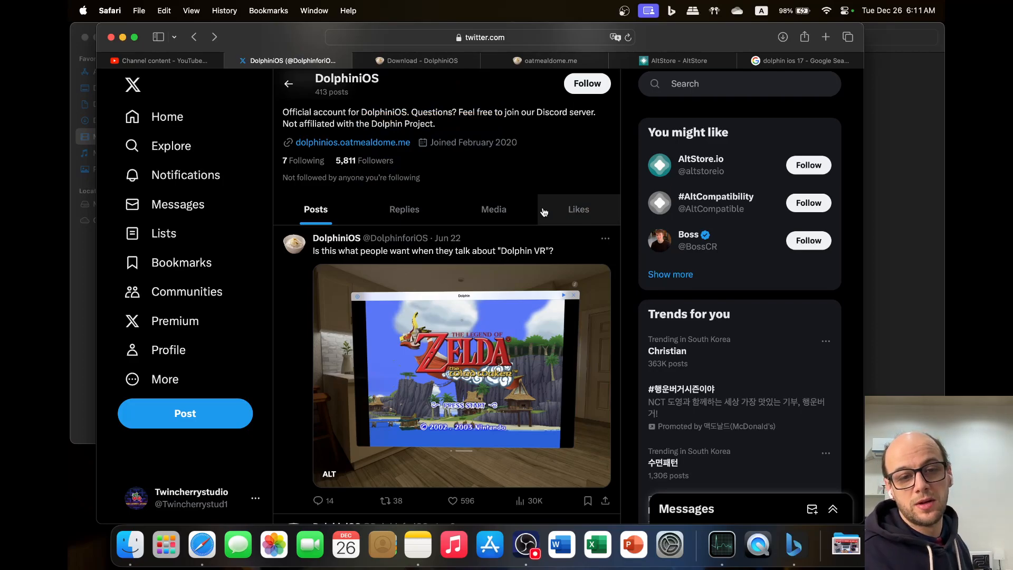
mouse_move(521, 513)
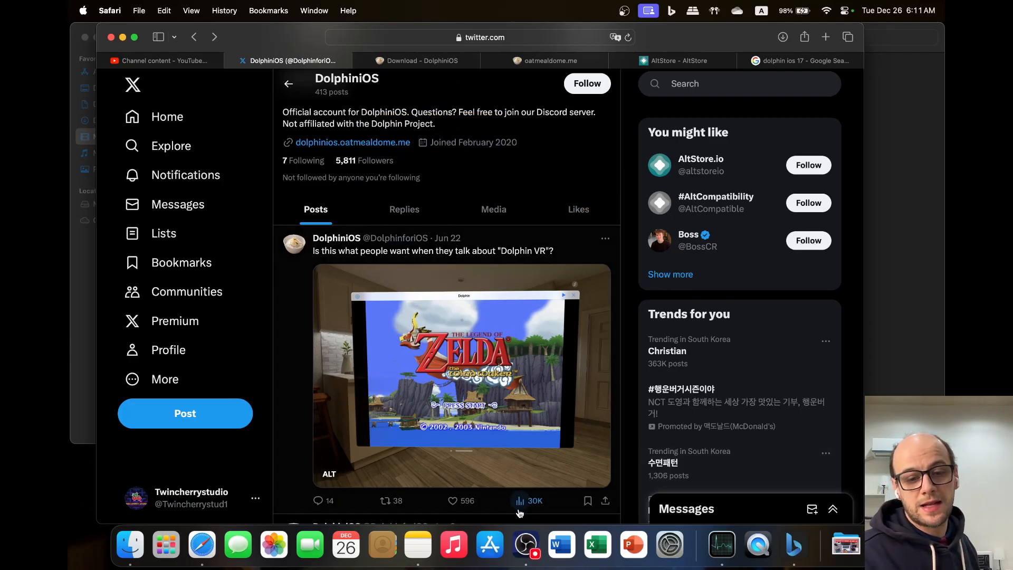
mouse_move(525, 545)
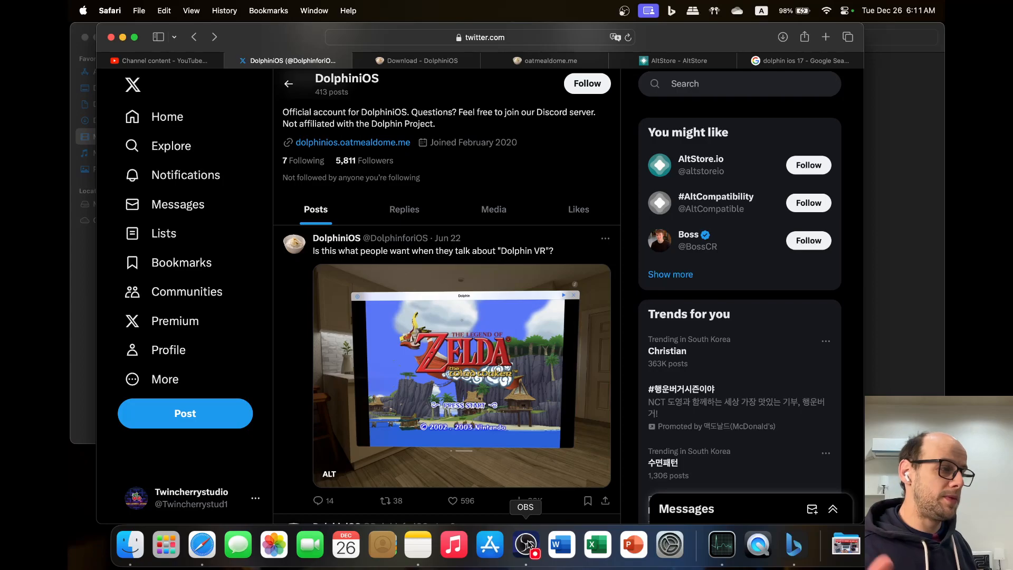